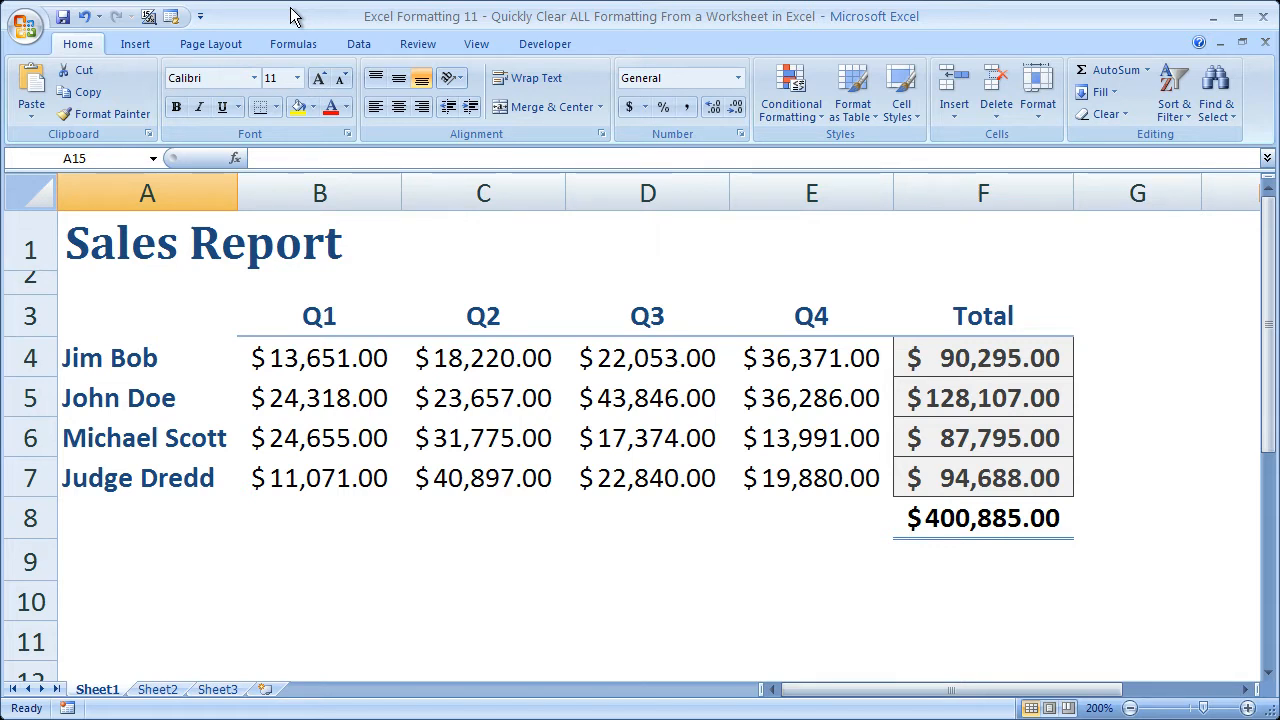
Inspect the report's formatted areas: salesperson names, quarterly headers, sales figures and the Total column
left_click(110, 356)
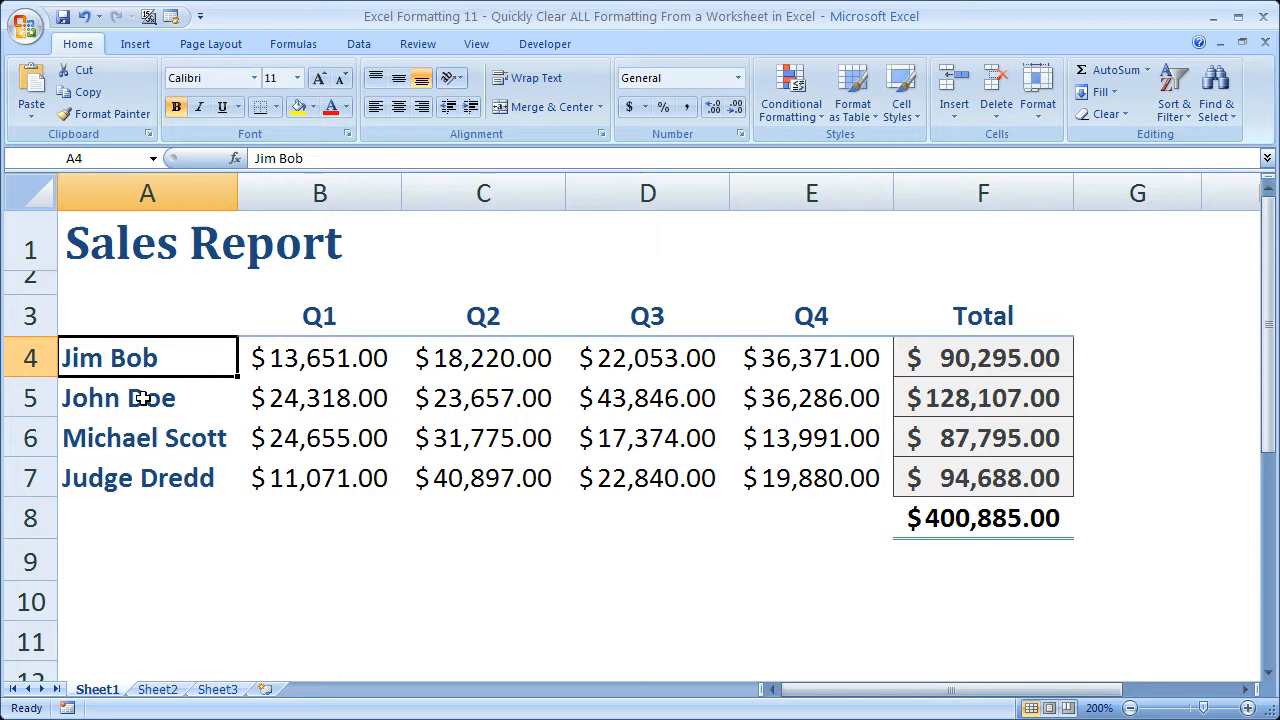
left_click(144, 436)
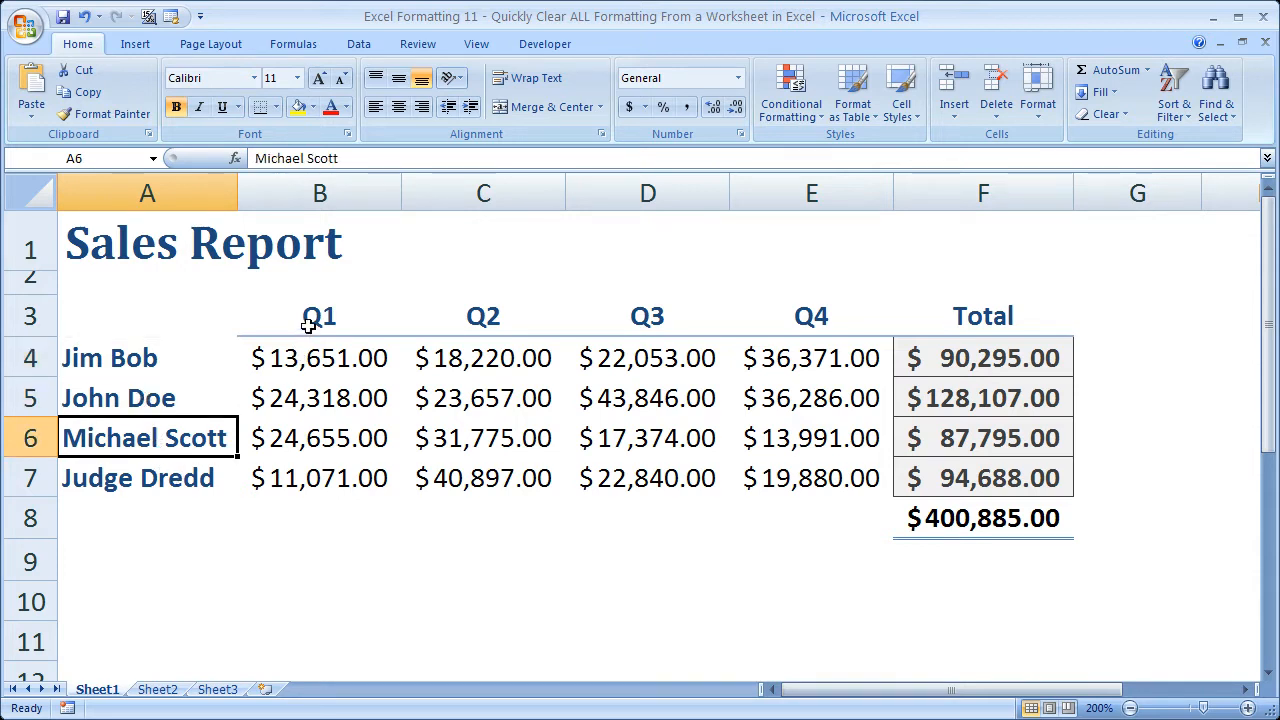
left_click_drag(320, 316, 812, 476)
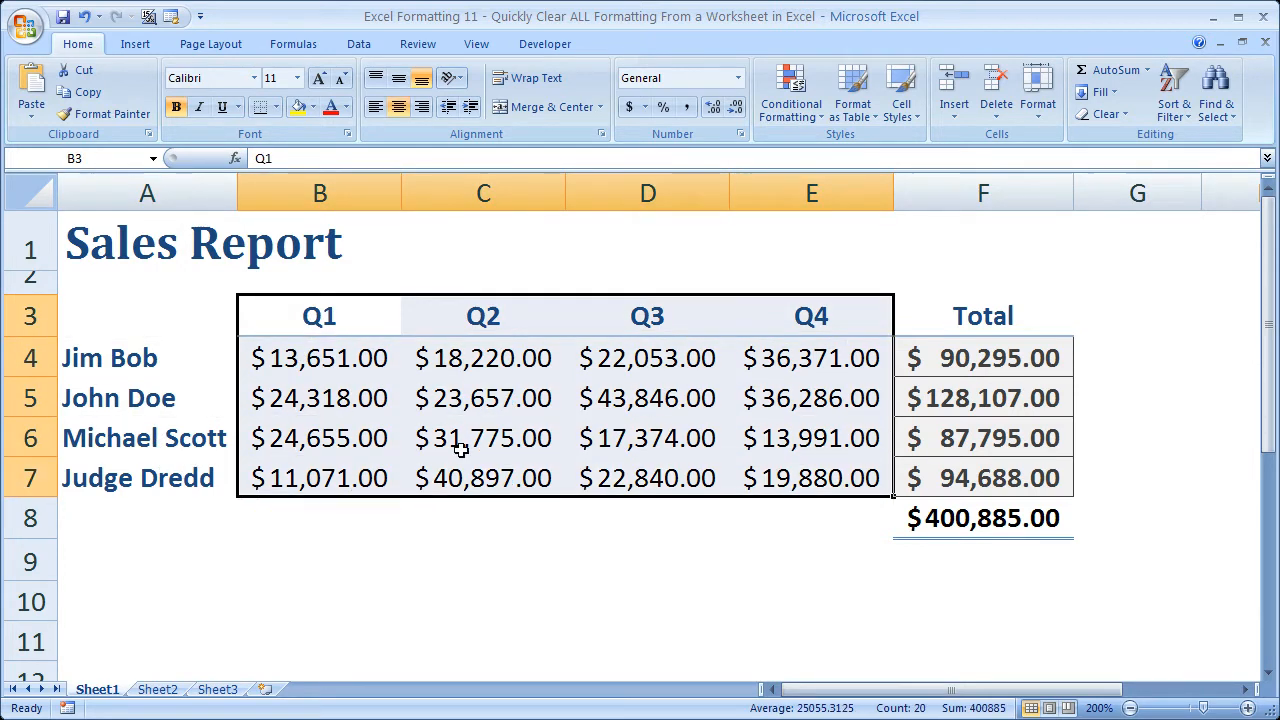
mouse_move(316, 432)
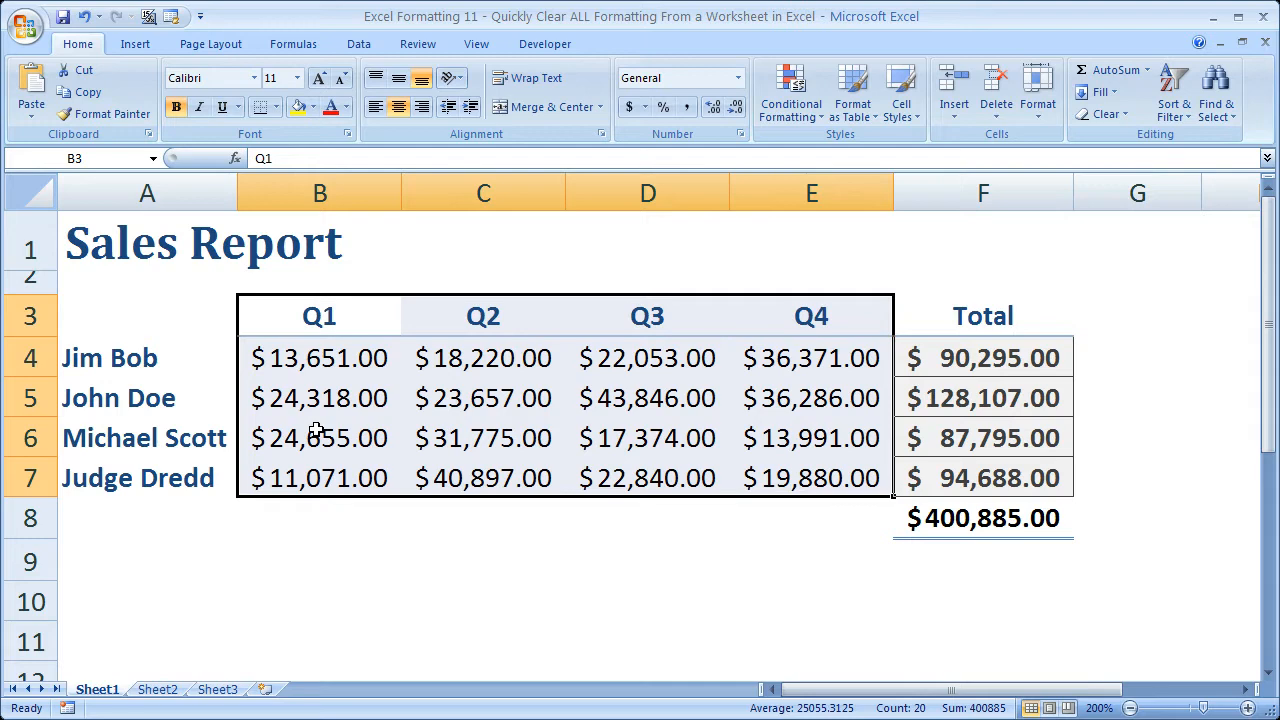
left_click(148, 356)
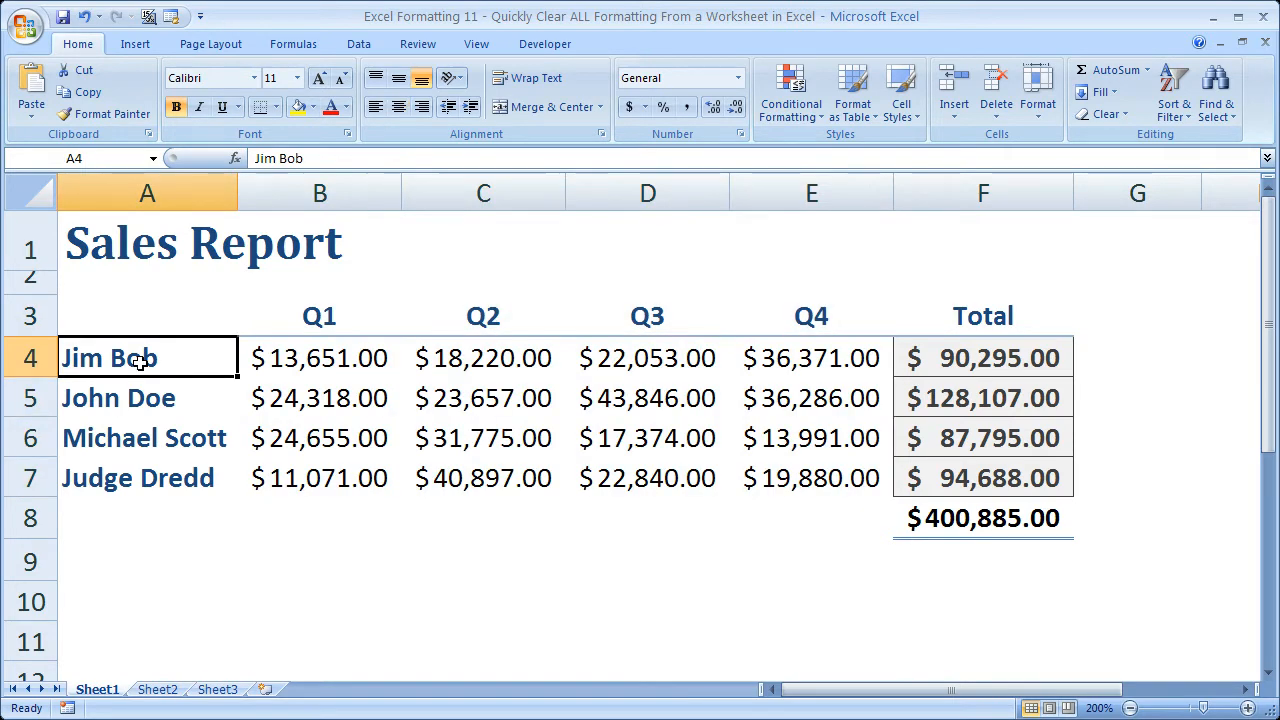
mouse_move(386, 648)
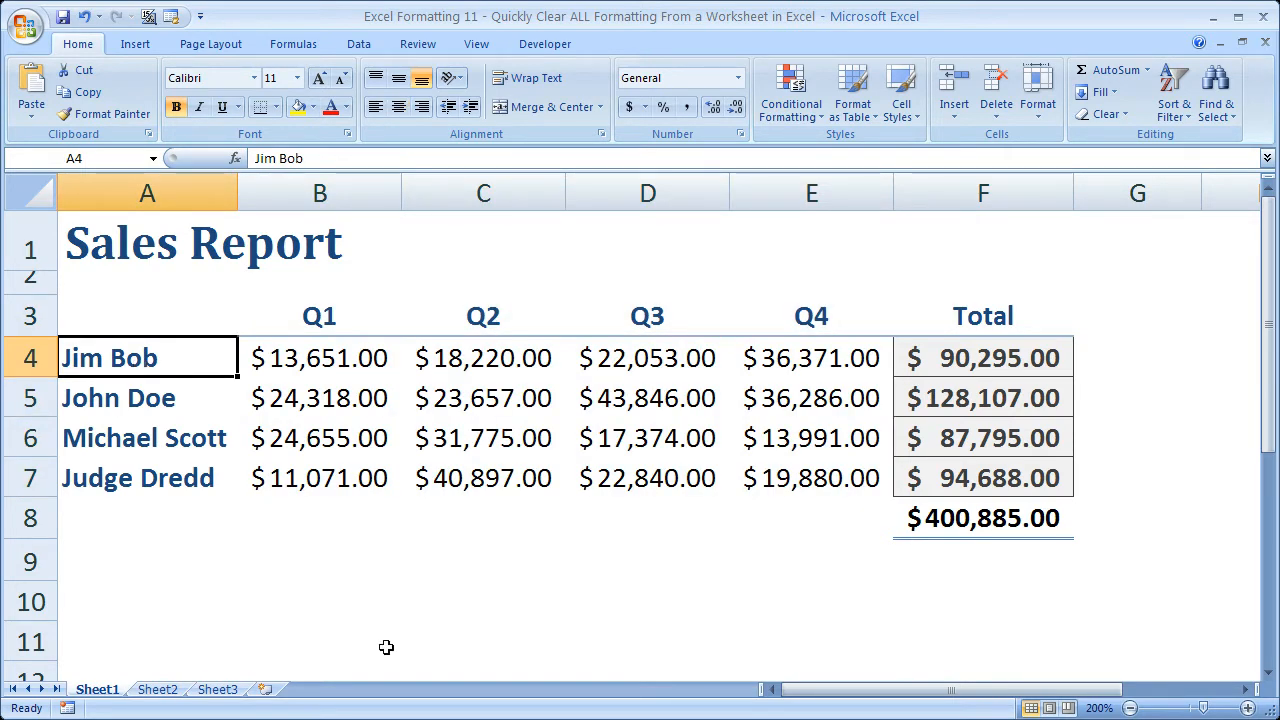
left_click_drag(110, 358, 136, 476)
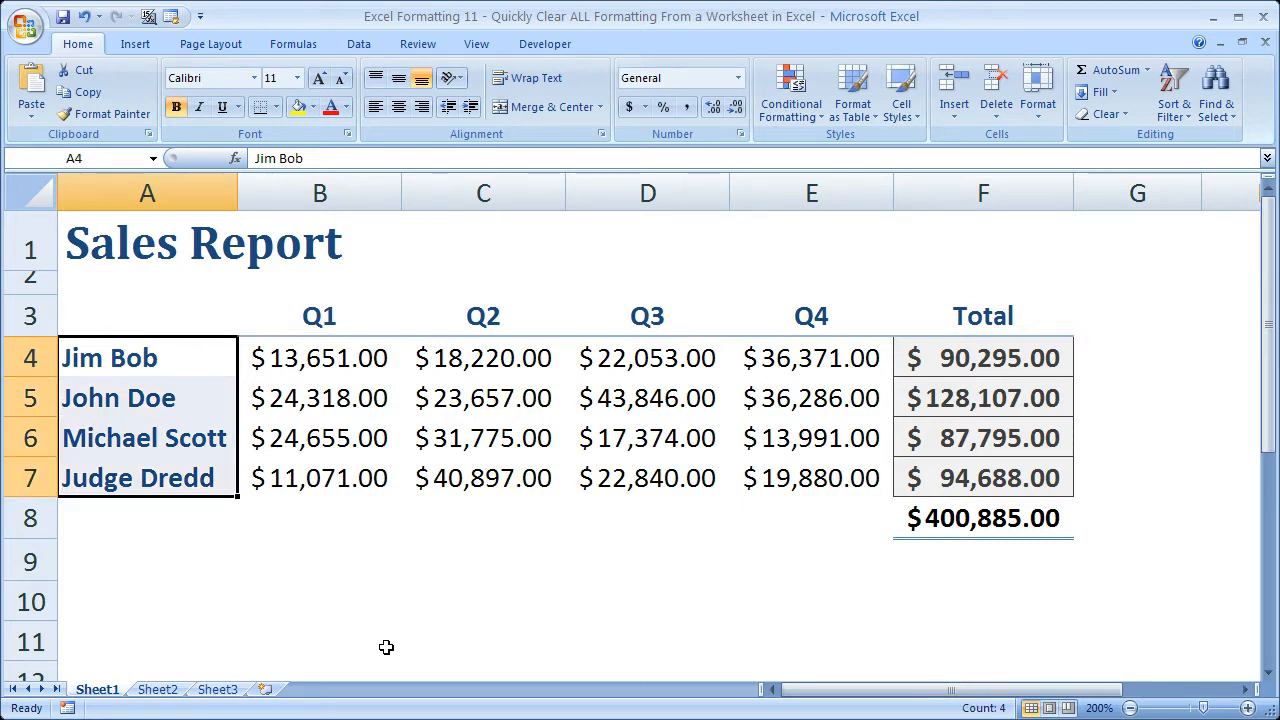
left_click(320, 560)
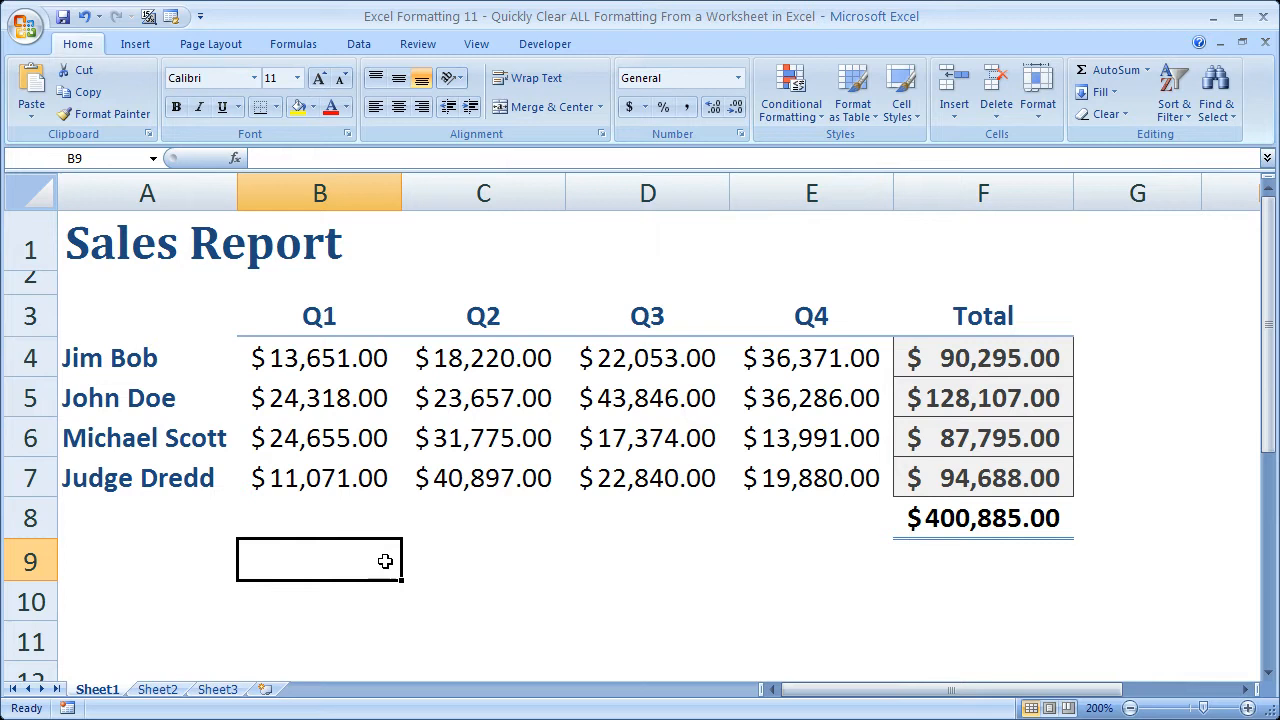
mouse_move(308, 352)
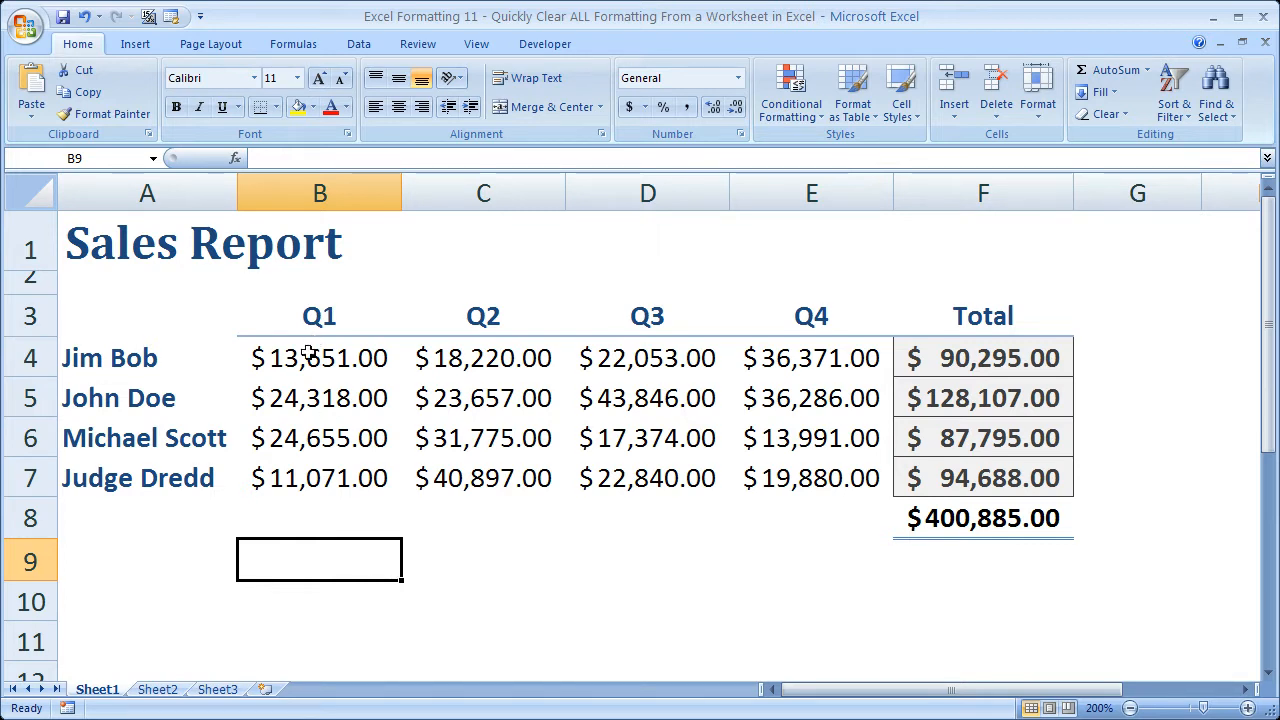
left_click(320, 356)
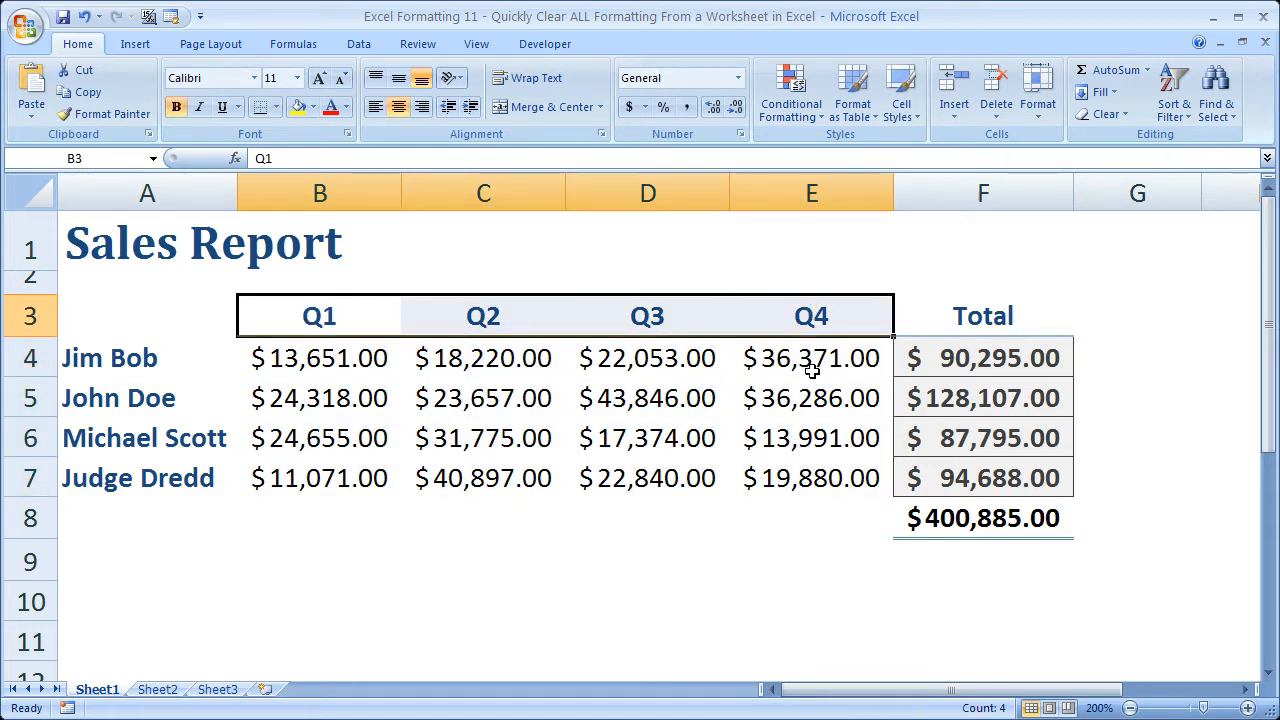
mouse_move(704, 272)
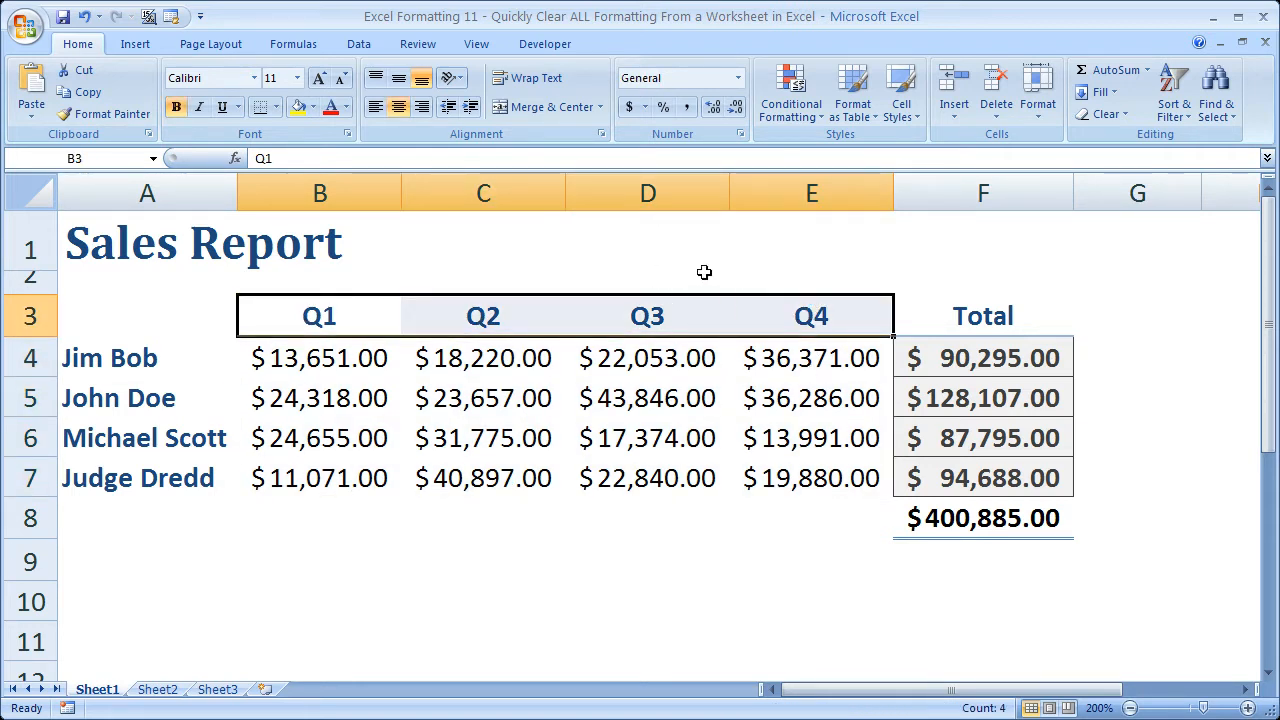
left_click(810, 358)
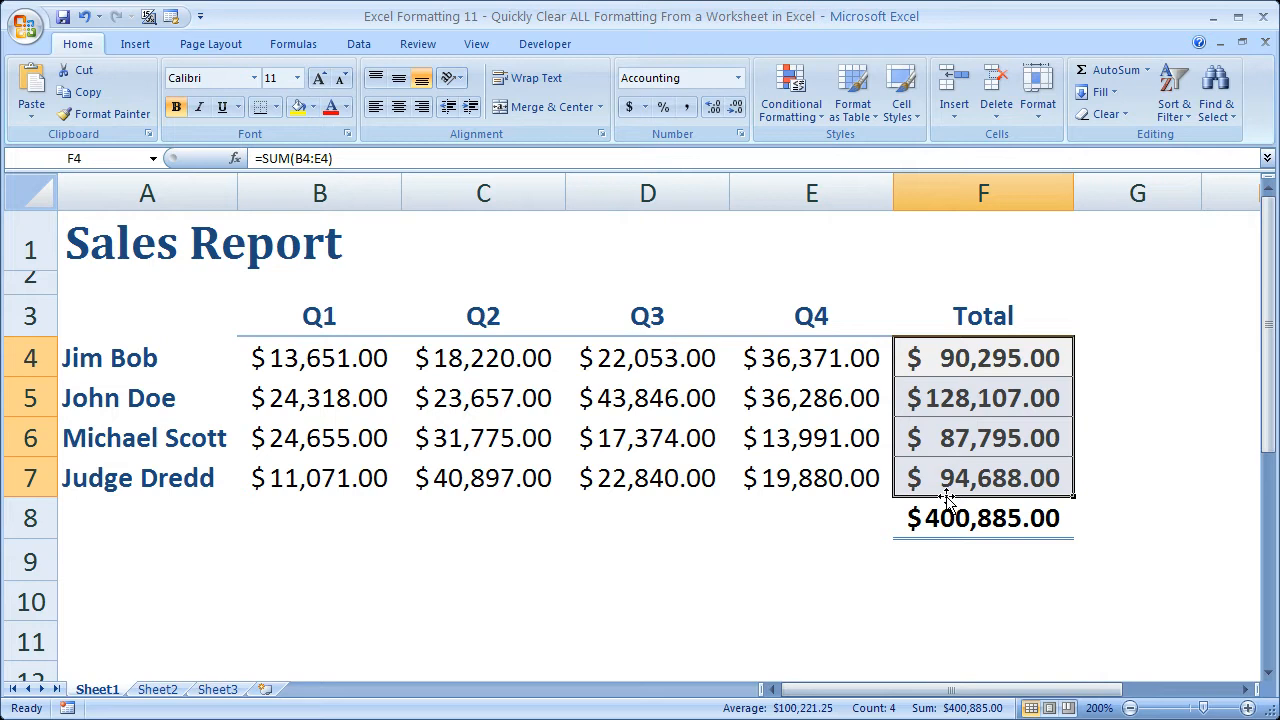
mouse_move(630, 438)
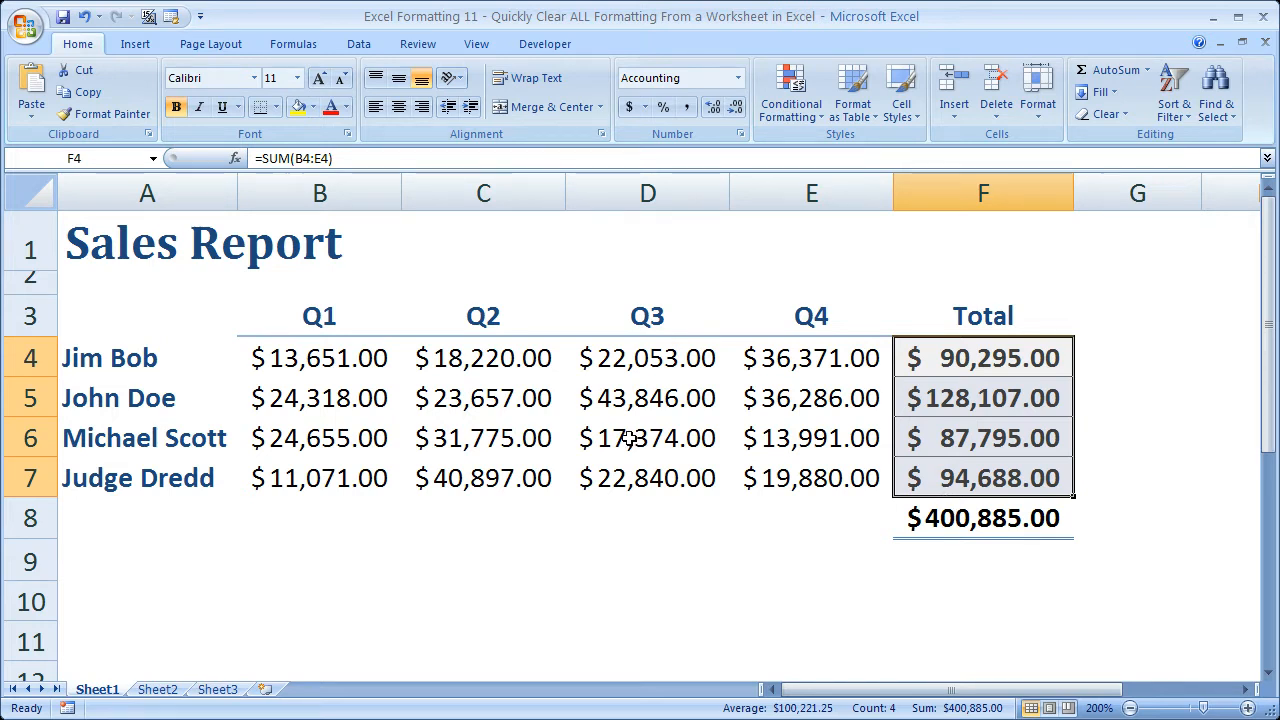
mouse_move(444, 364)
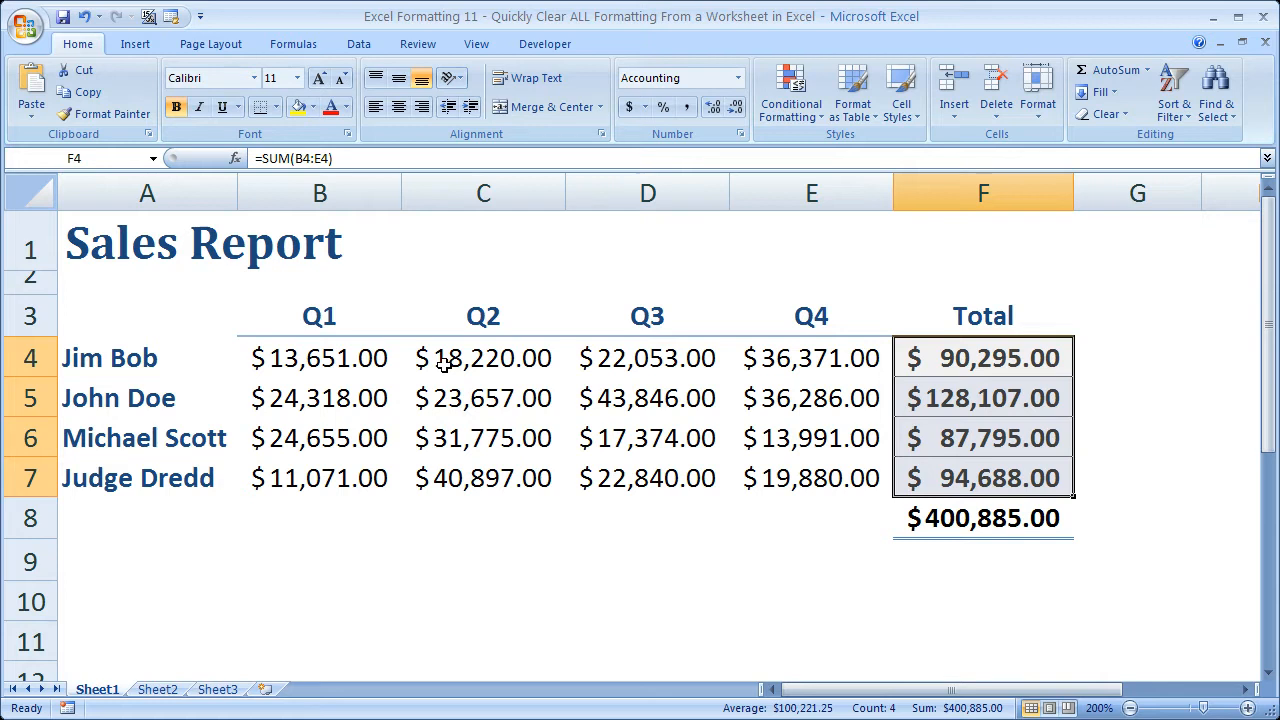
mouse_move(444, 366)
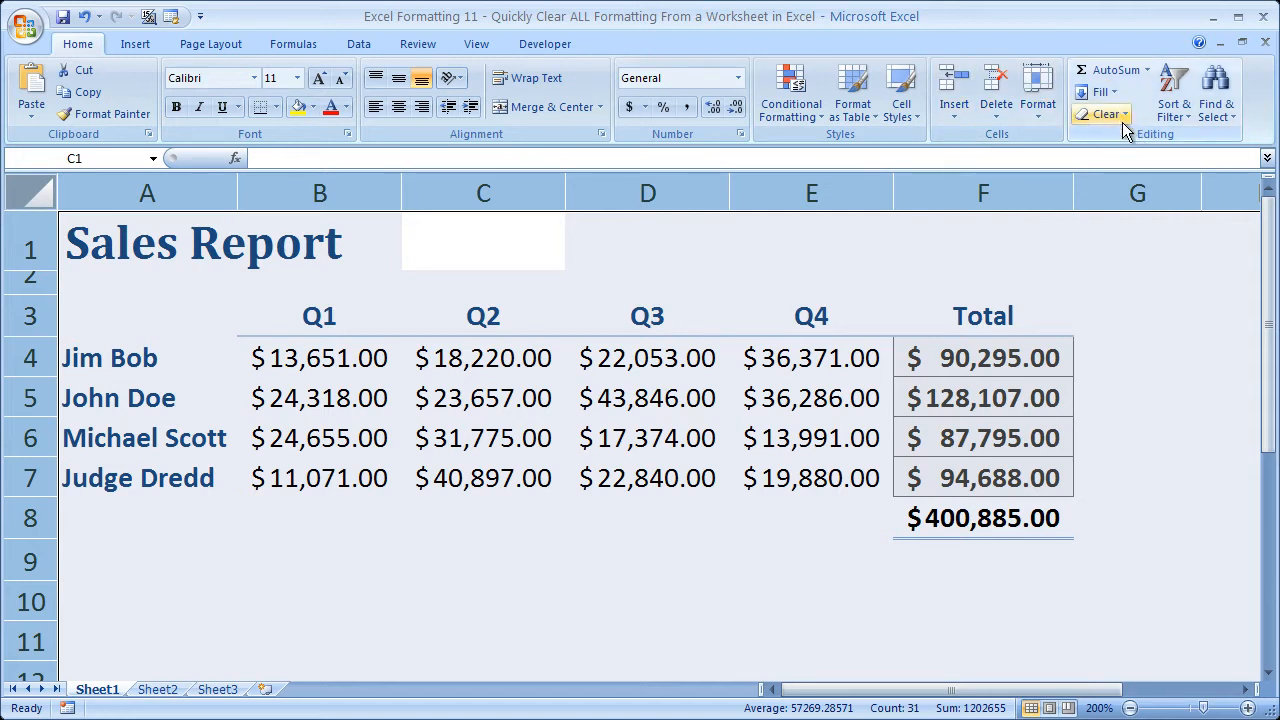
mouse_move(1108, 112)
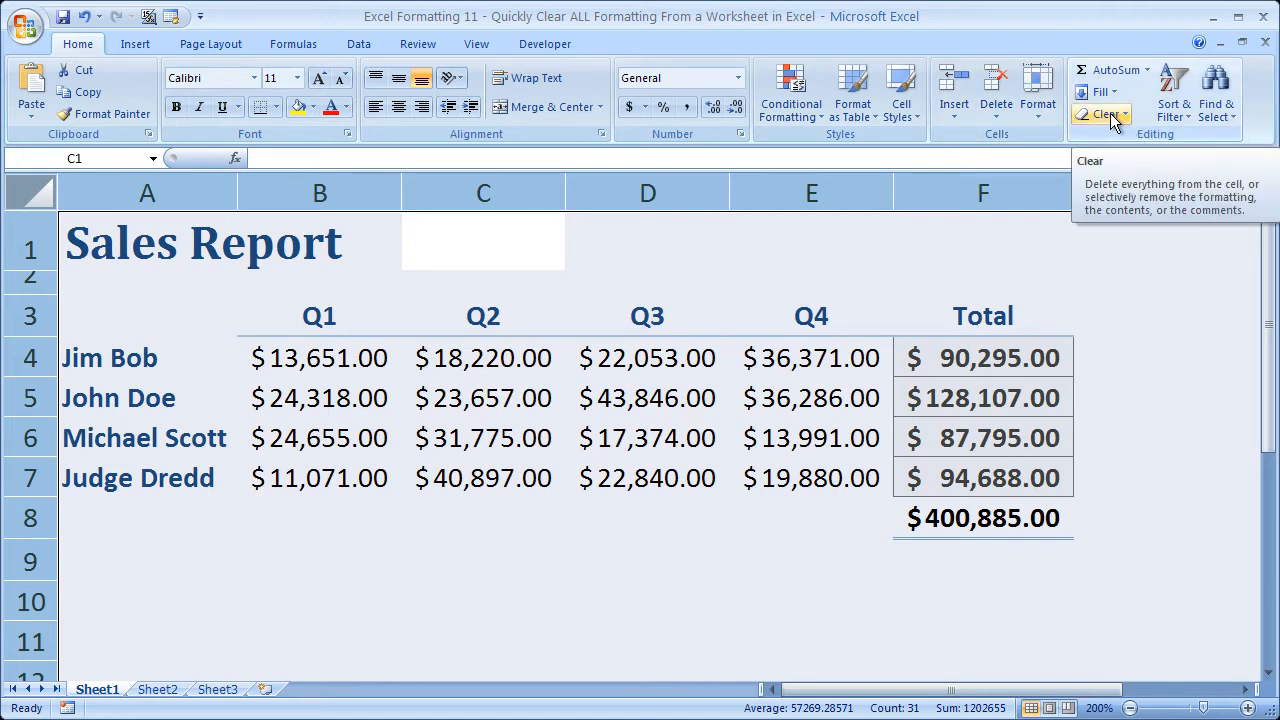
Remove all formatting from the report with Clear Formats, leaving plain default-font values
left_click(1104, 114)
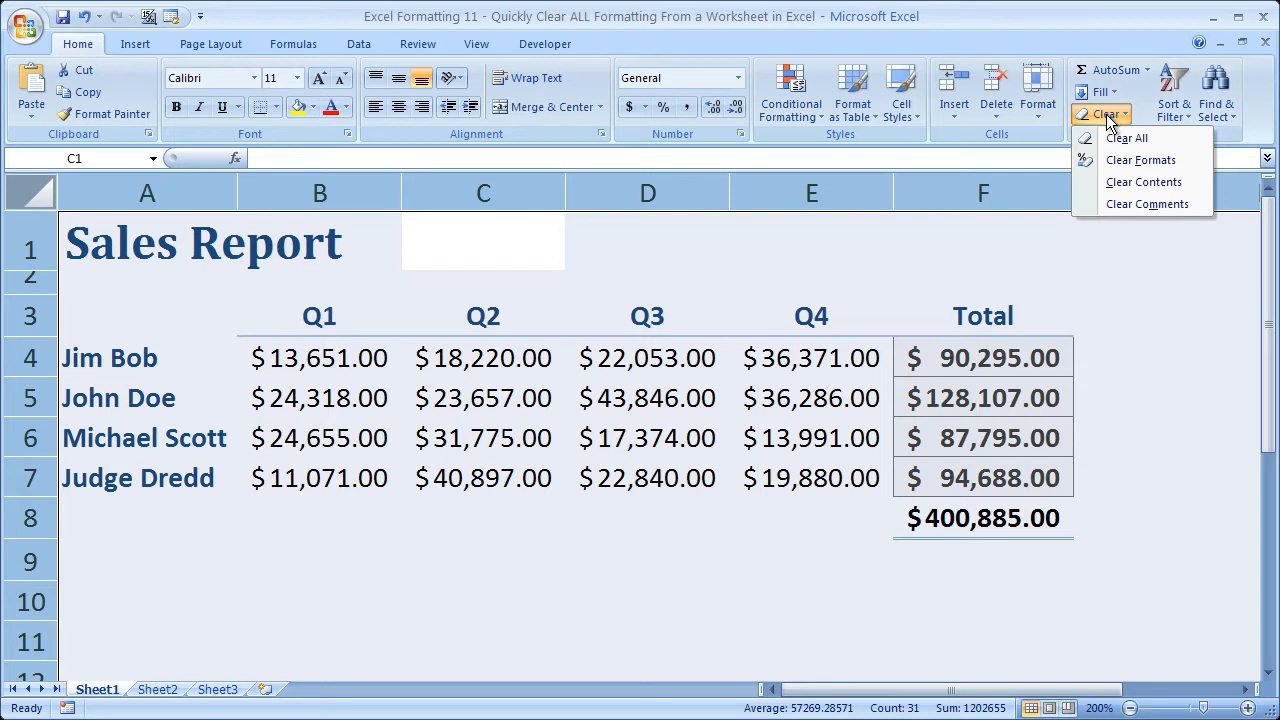
mouse_move(1148, 204)
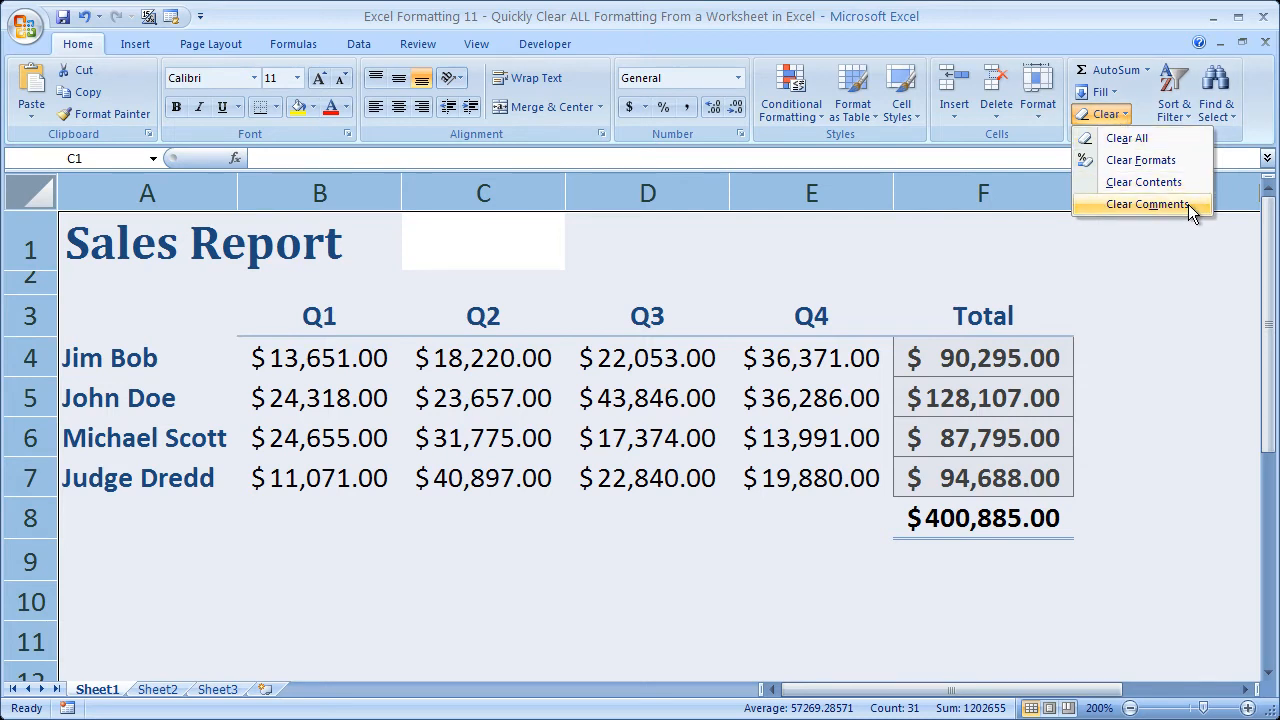
mouse_move(1140, 160)
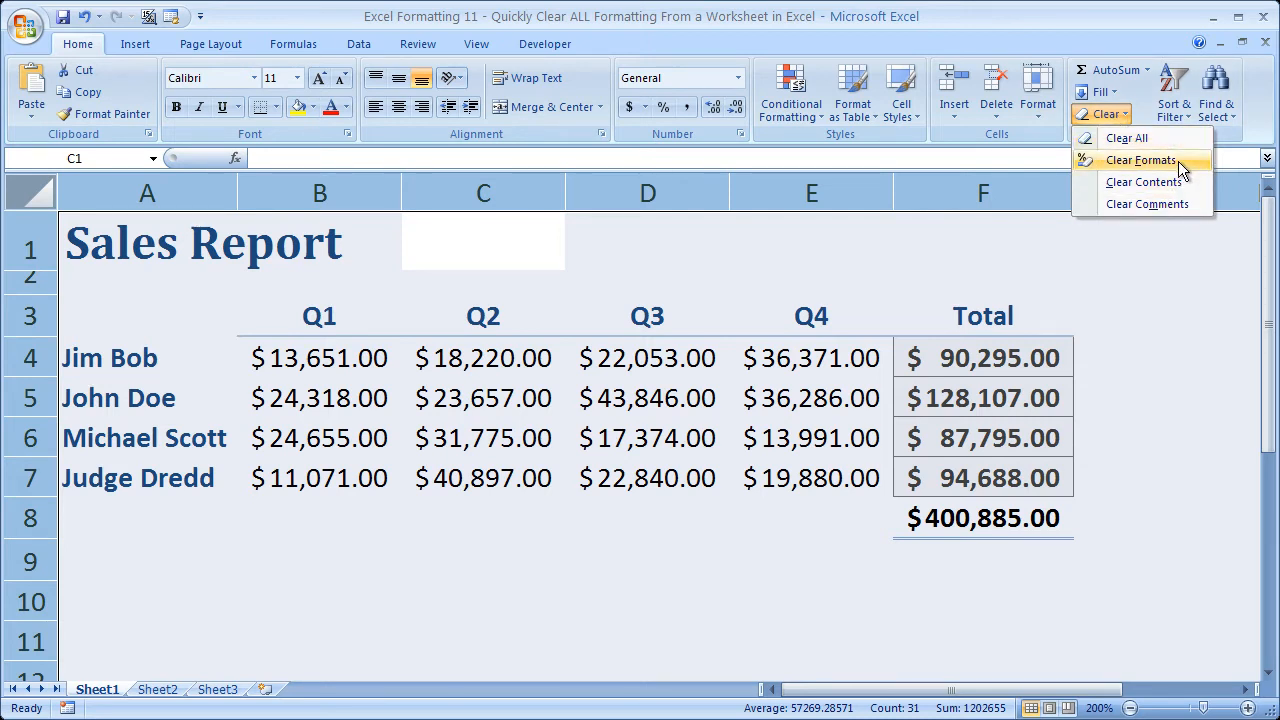
mouse_move(1180, 204)
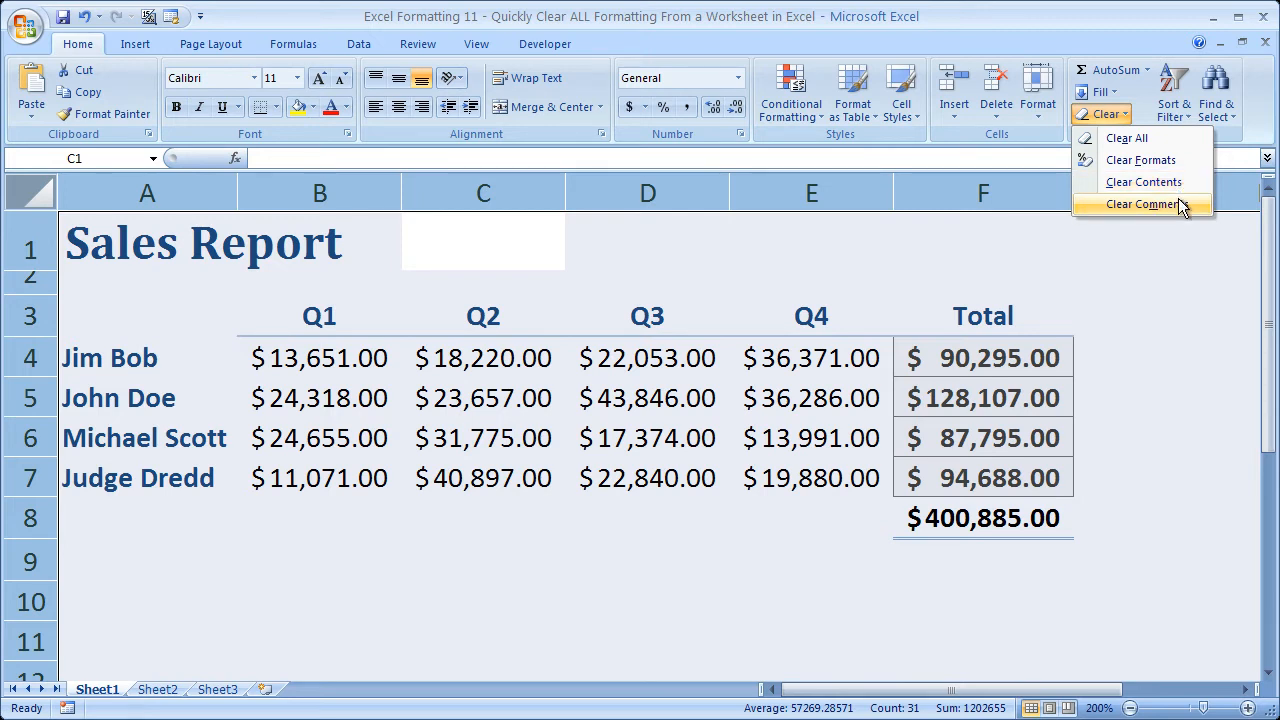
mouse_move(1156, 160)
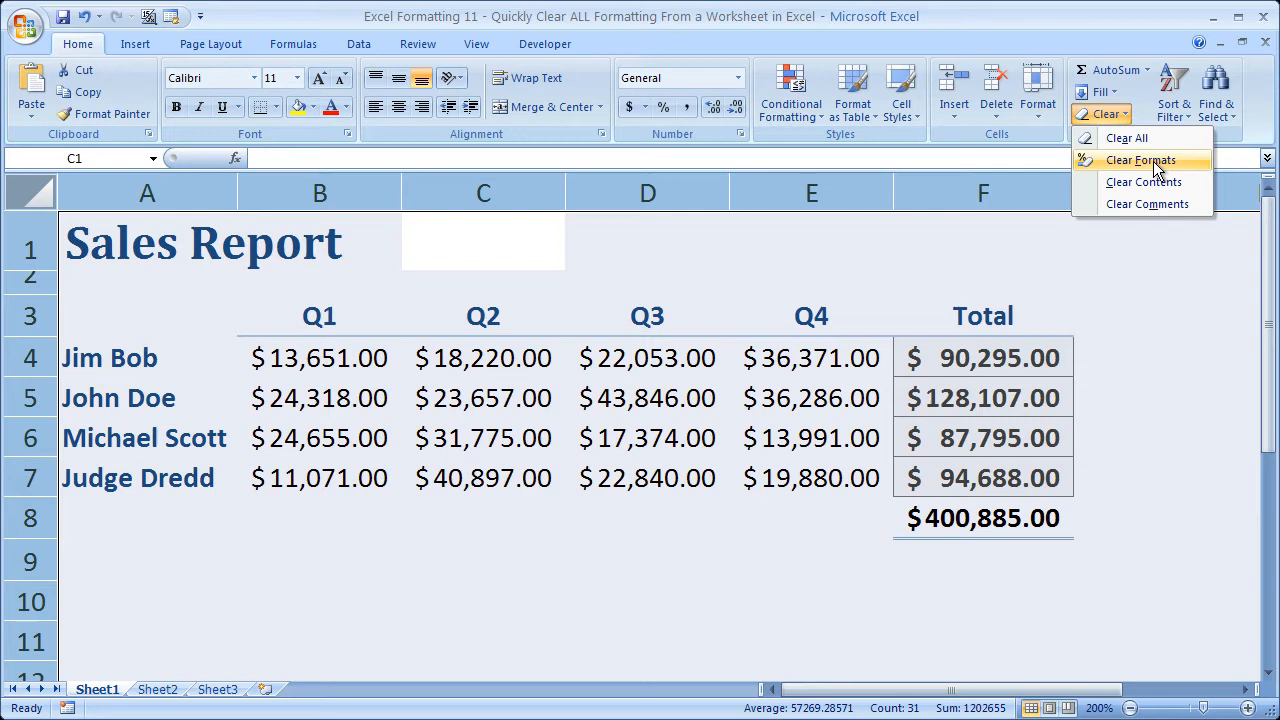
mouse_move(1140, 160)
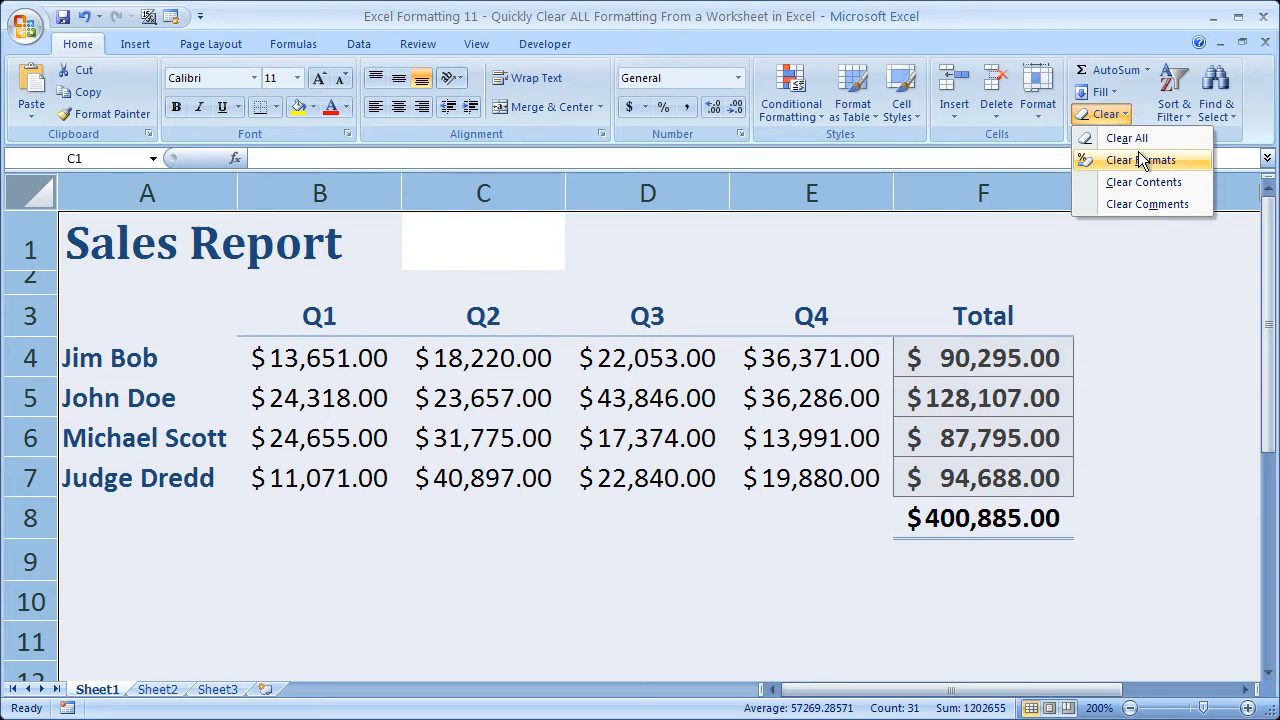
mouse_move(1128, 138)
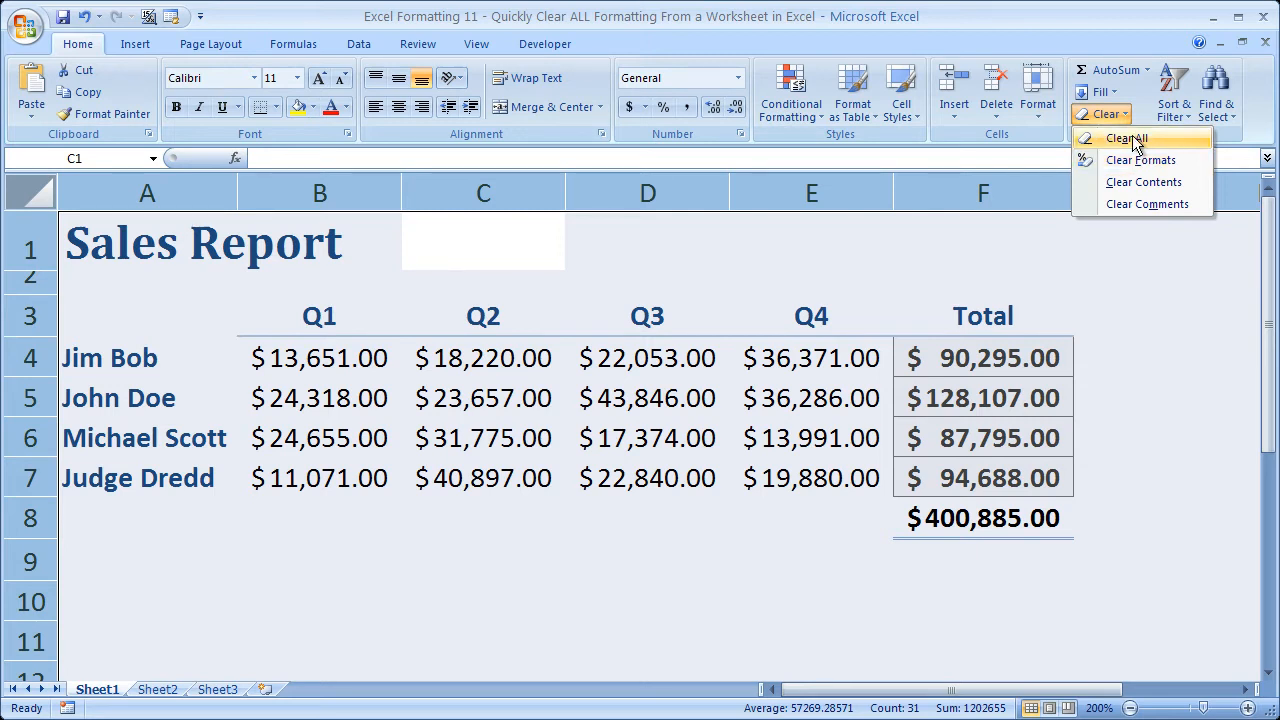
mouse_move(1140, 160)
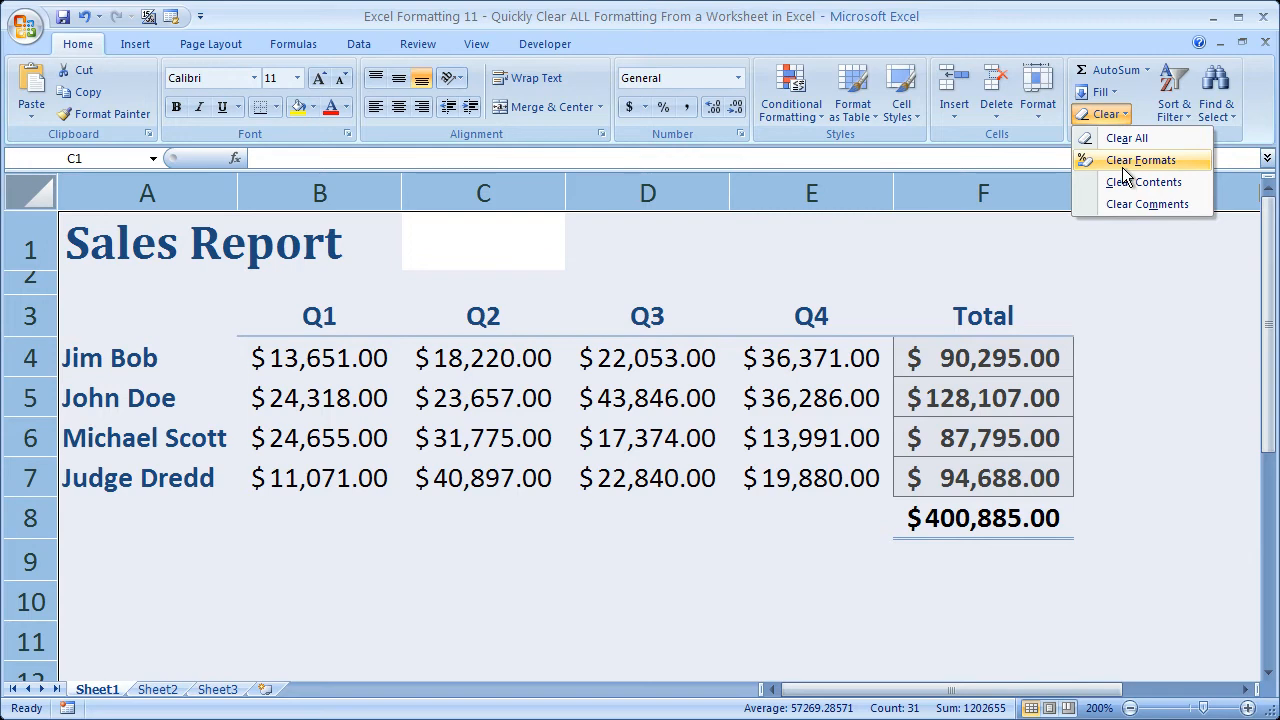
left_click(1140, 160)
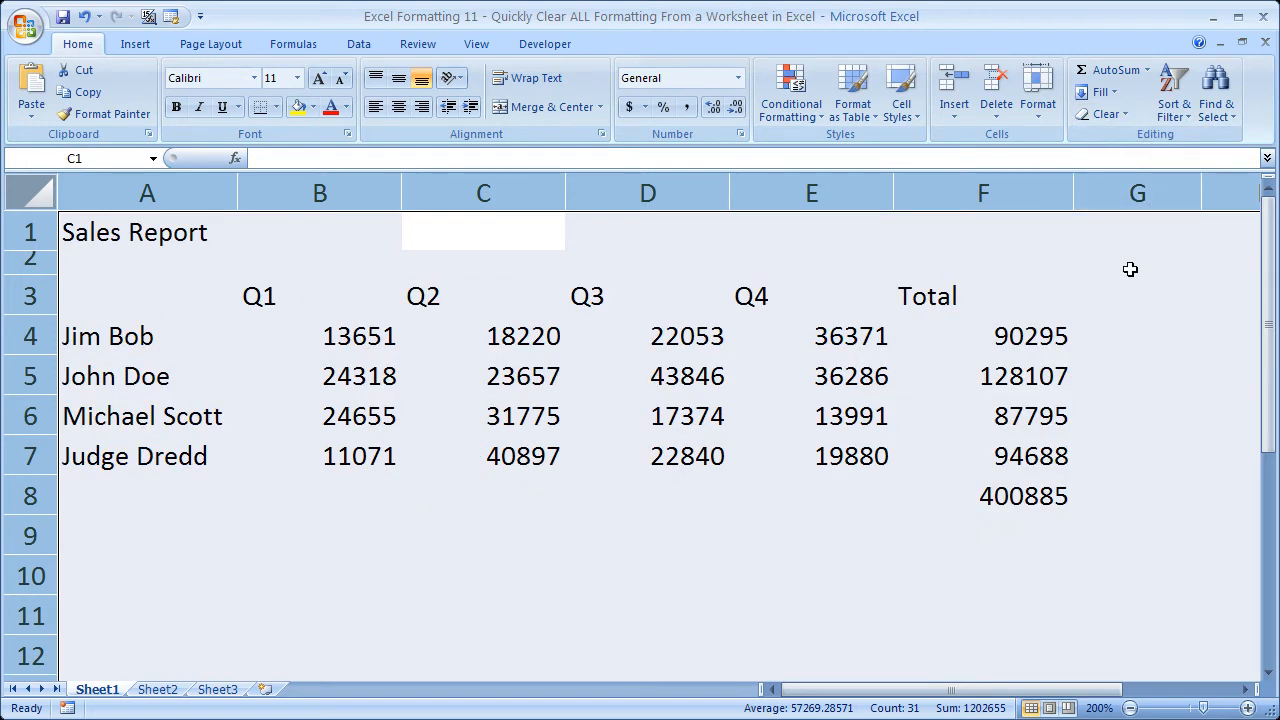
Turn worksheet gridlines back on from the View settings and return to Home
left_click(1136, 260)
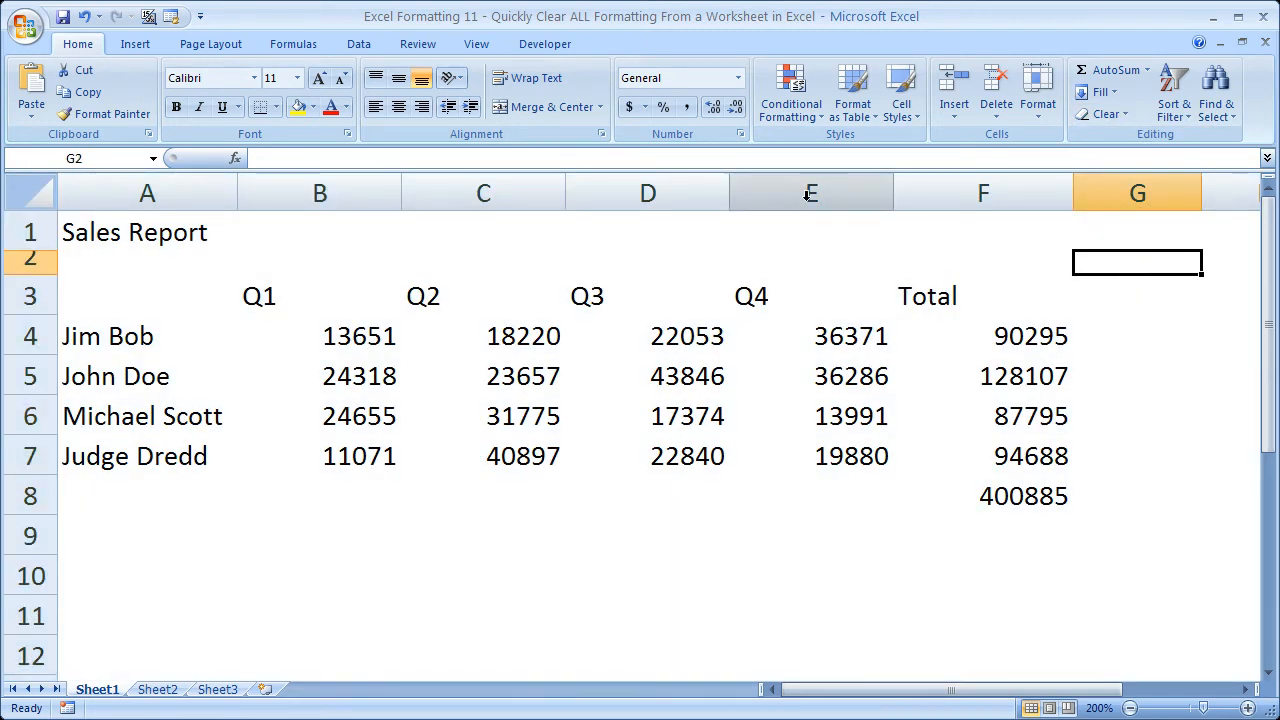
mouse_move(620, 264)
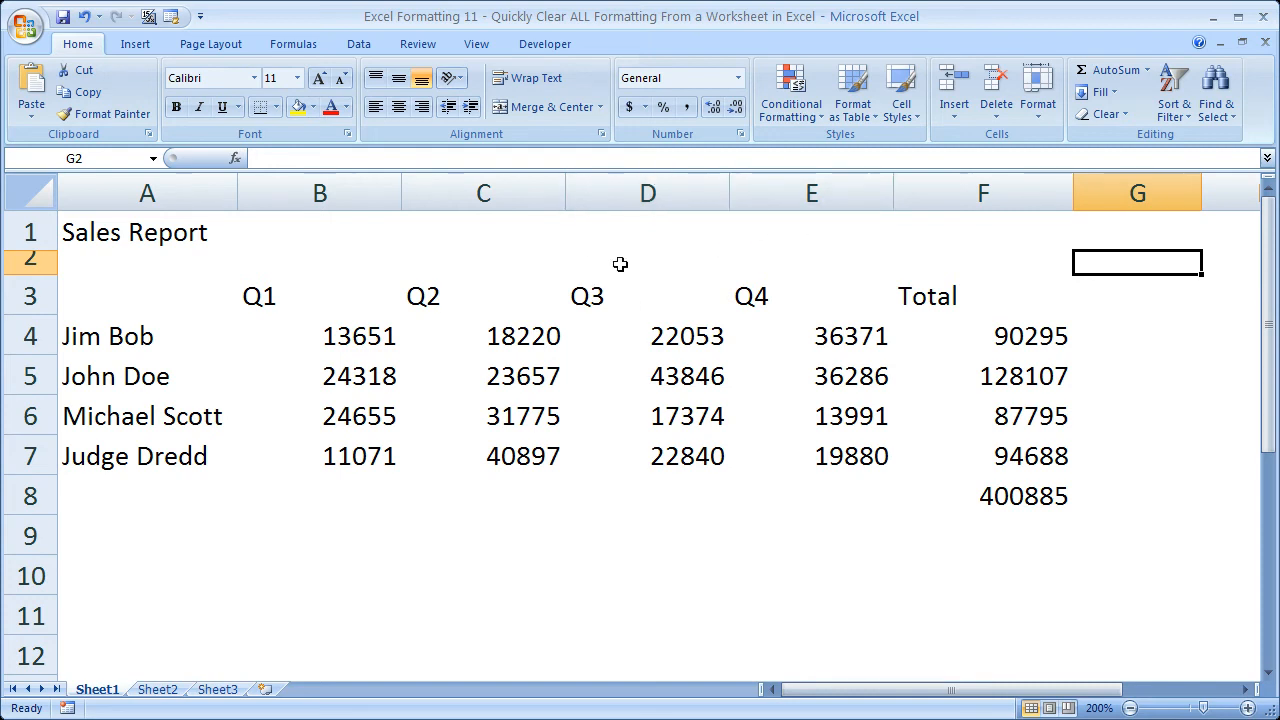
left_click(476, 44)
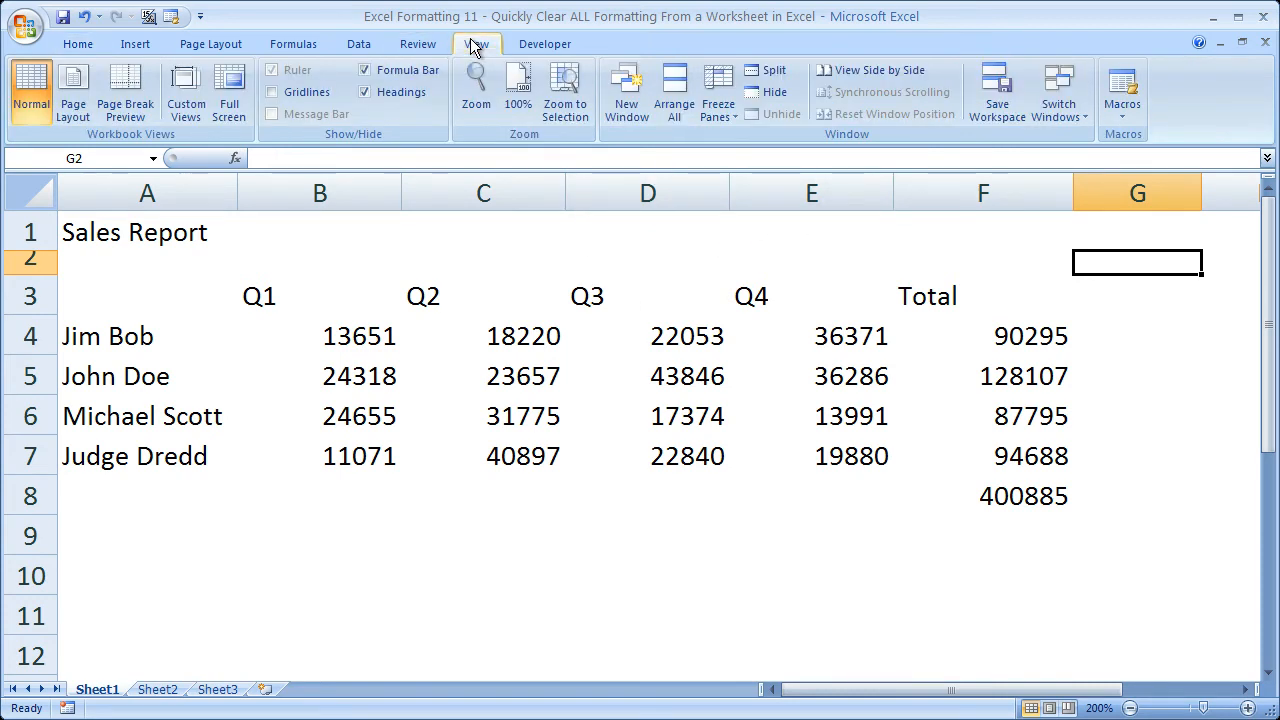
left_click(272, 92)
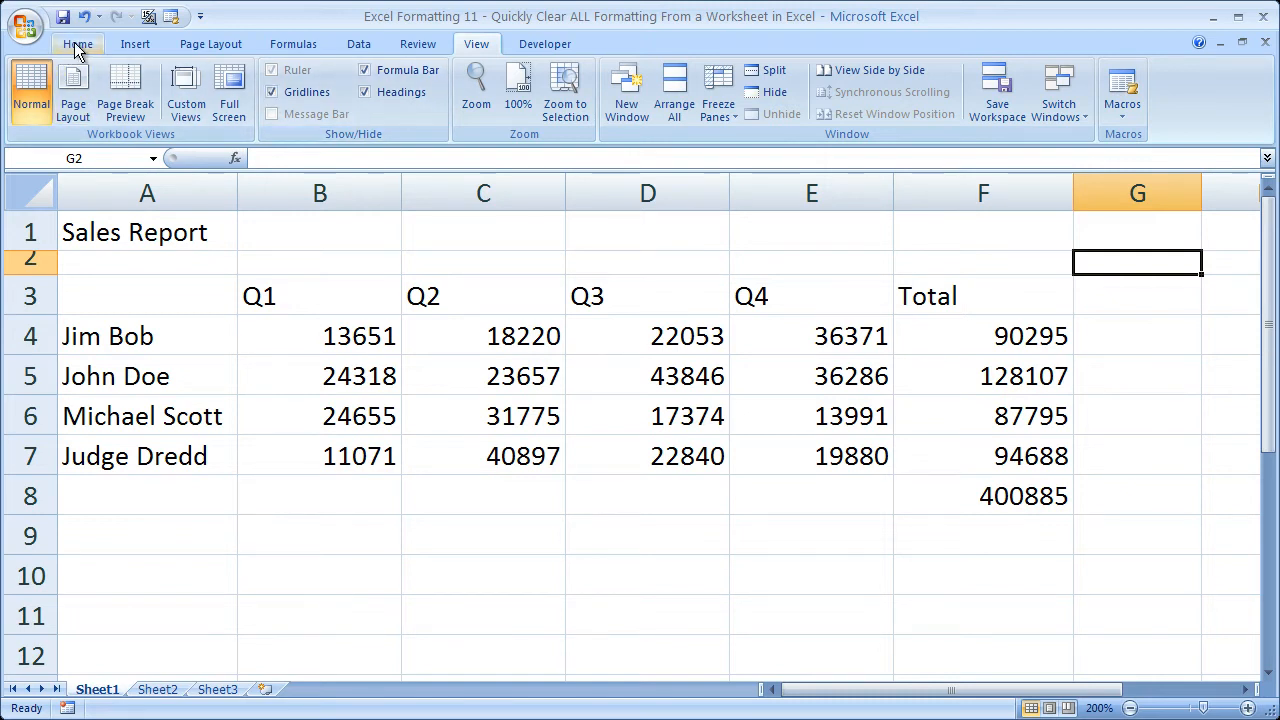
left_click(76, 44)
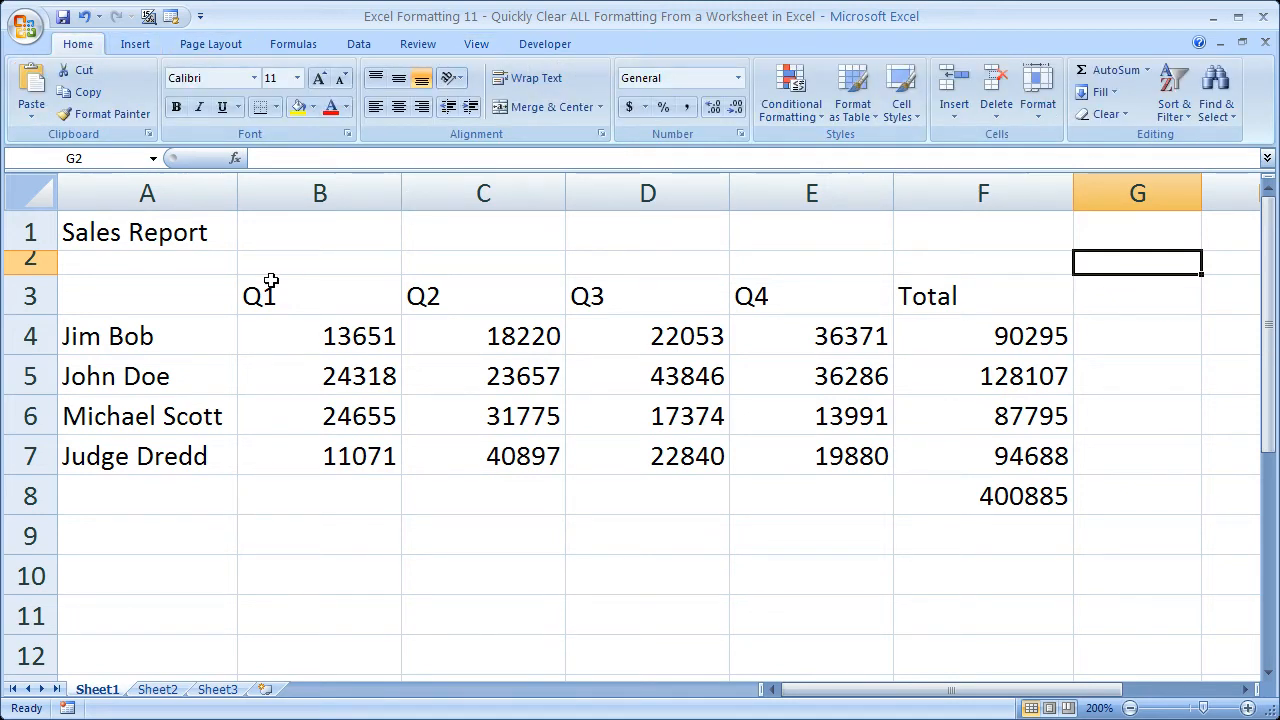
left_click(146, 232)
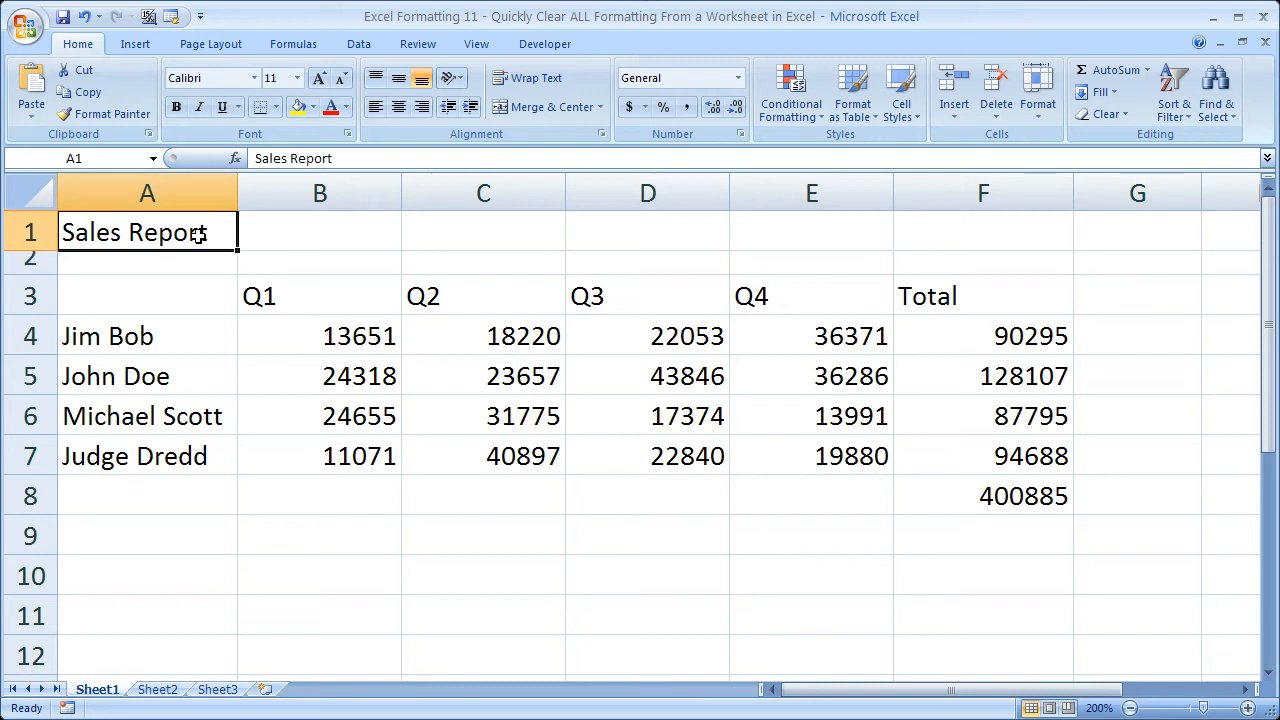
mouse_move(228, 268)
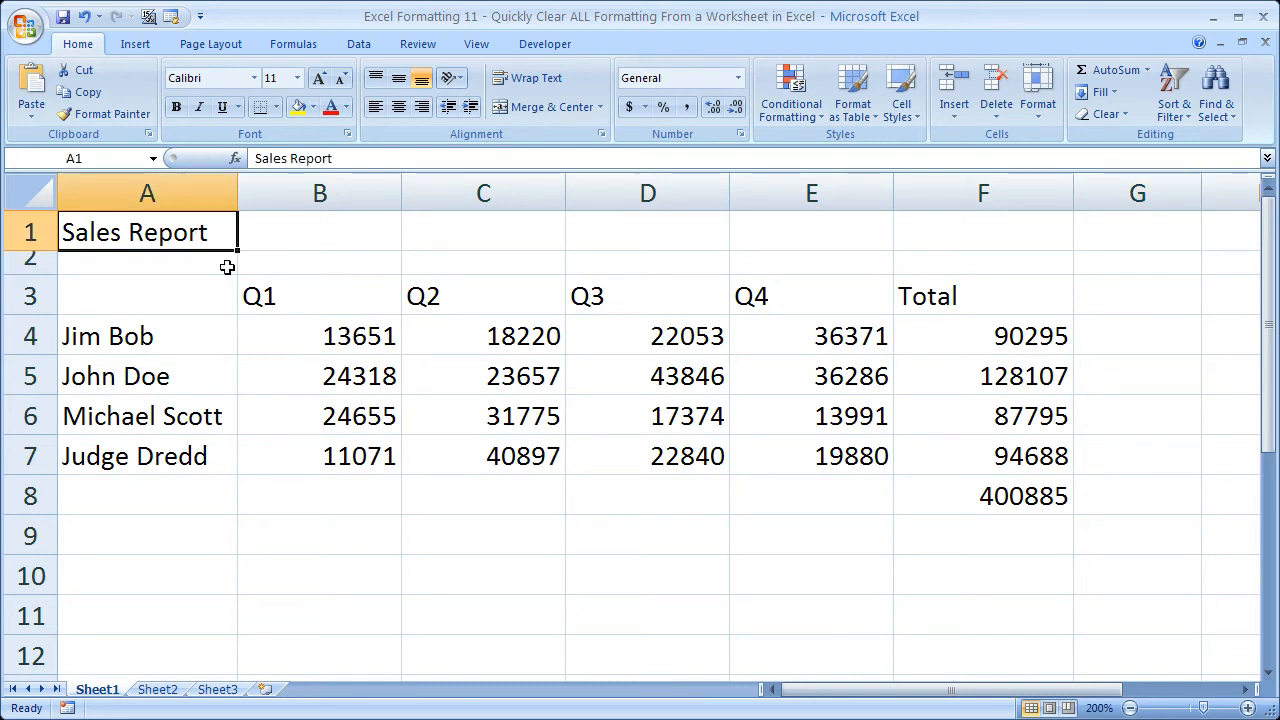
left_click(320, 296)
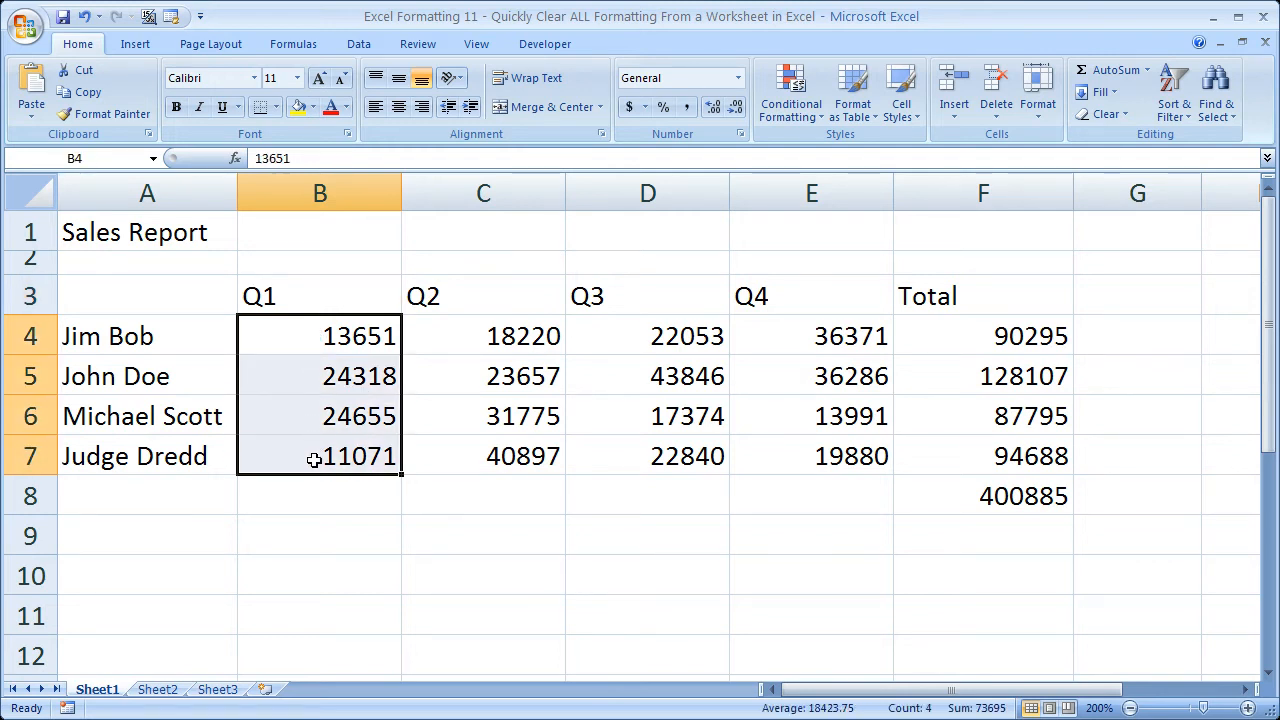
left_click_drag(148, 336, 812, 496)
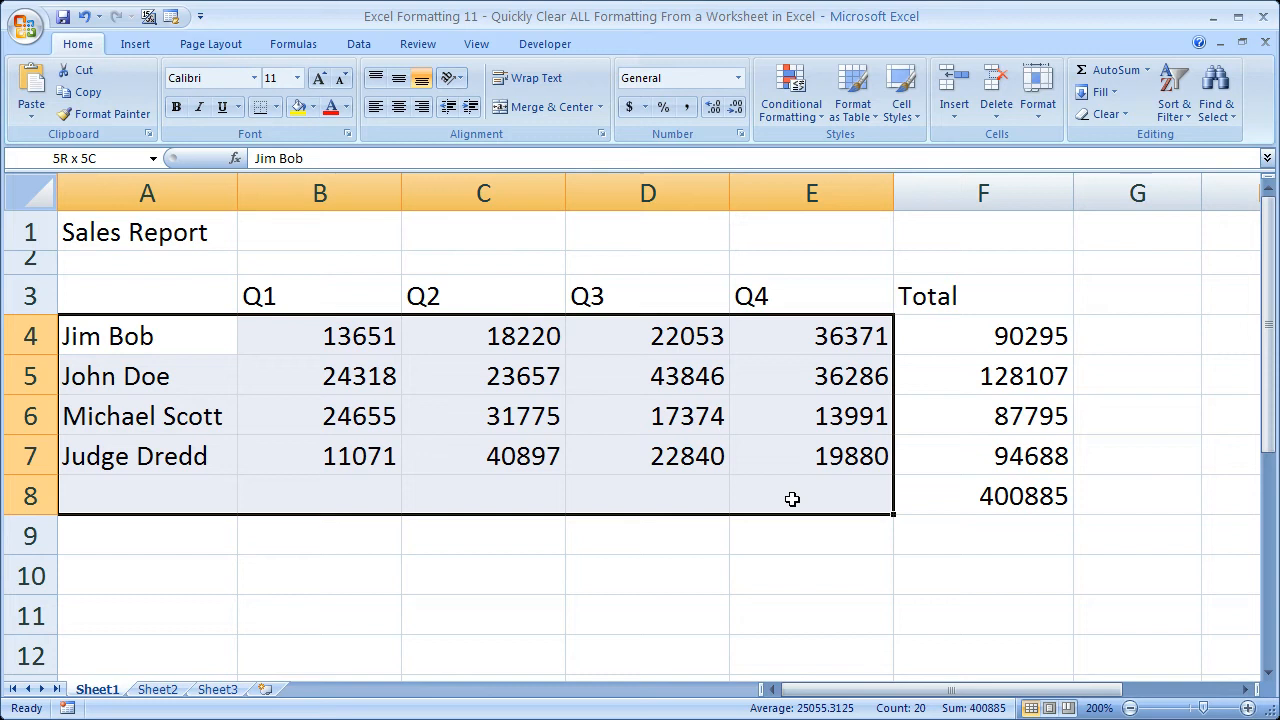
left_click(108, 336)
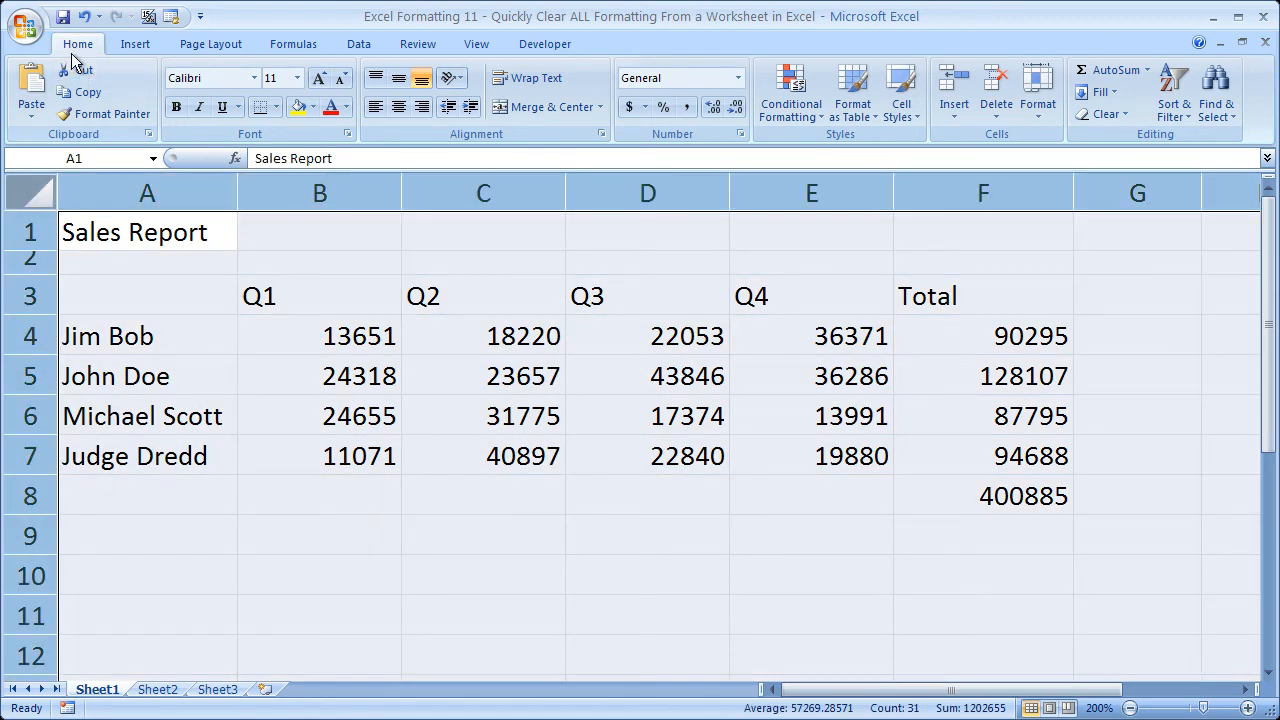
mouse_move(1144, 128)
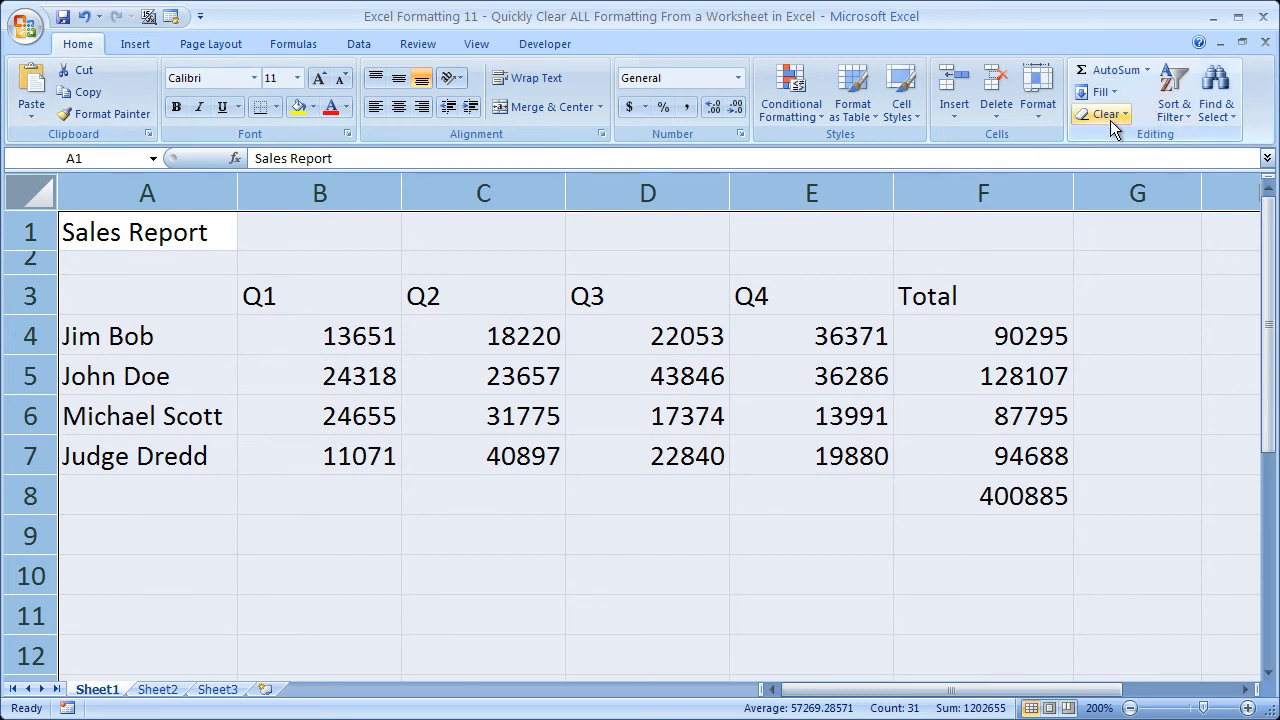
mouse_move(1104, 112)
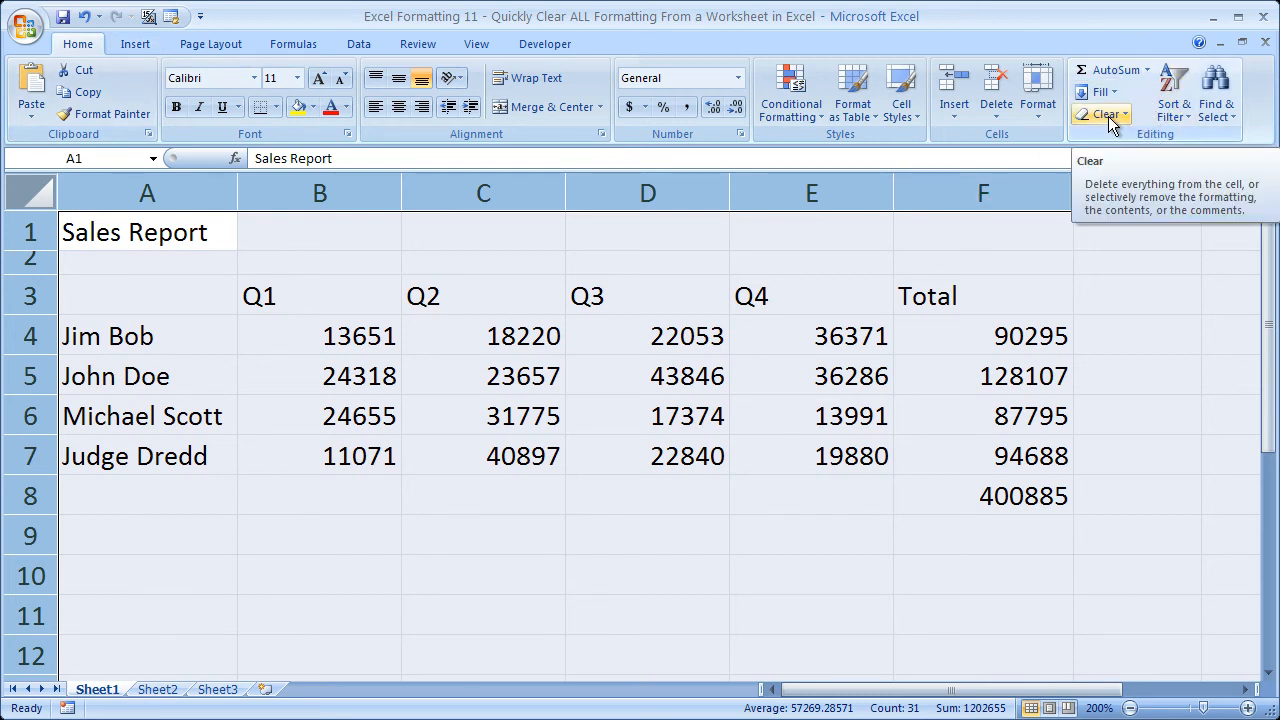
Show the Clear choices (All, Formats, Contents, Comments) for the selected sheet
left_click(1106, 112)
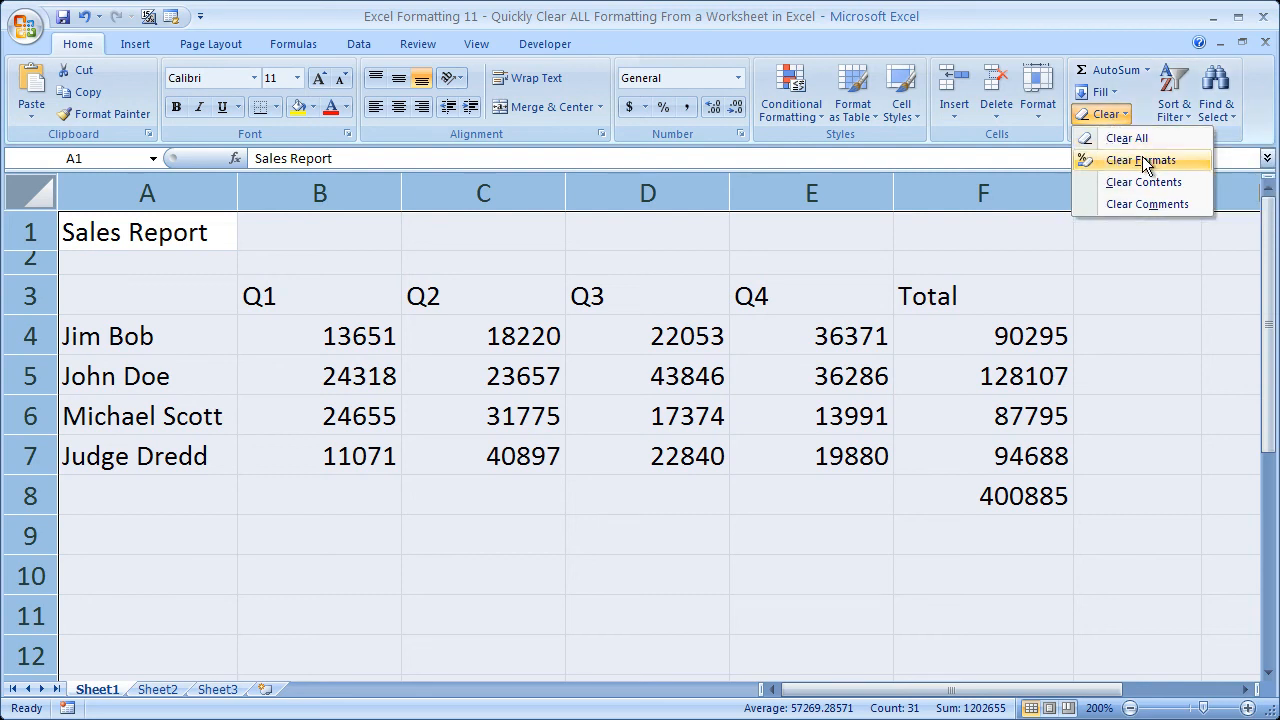
mouse_move(1200, 170)
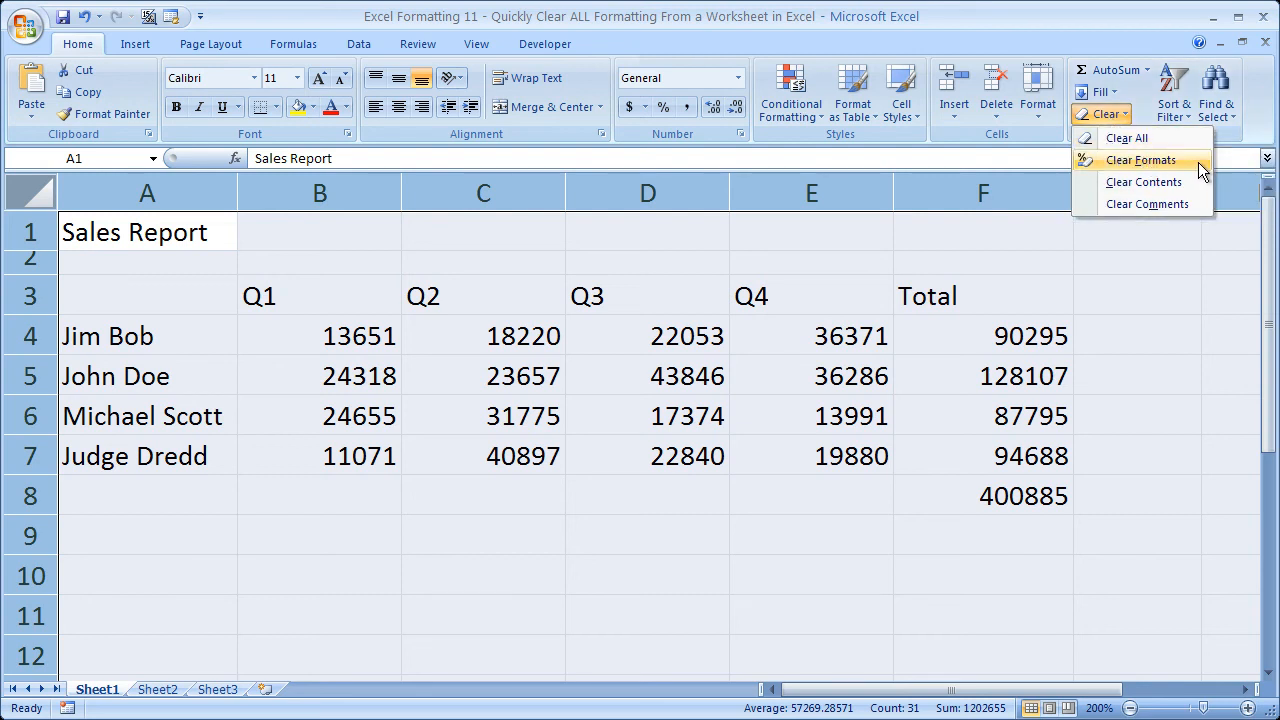